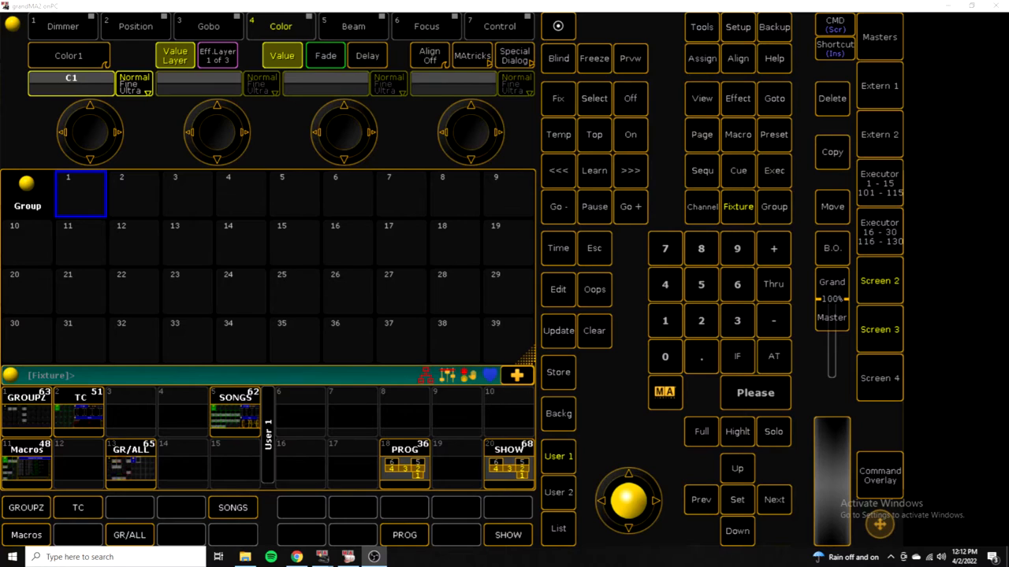
pyautogui.moveTo(886, 138)
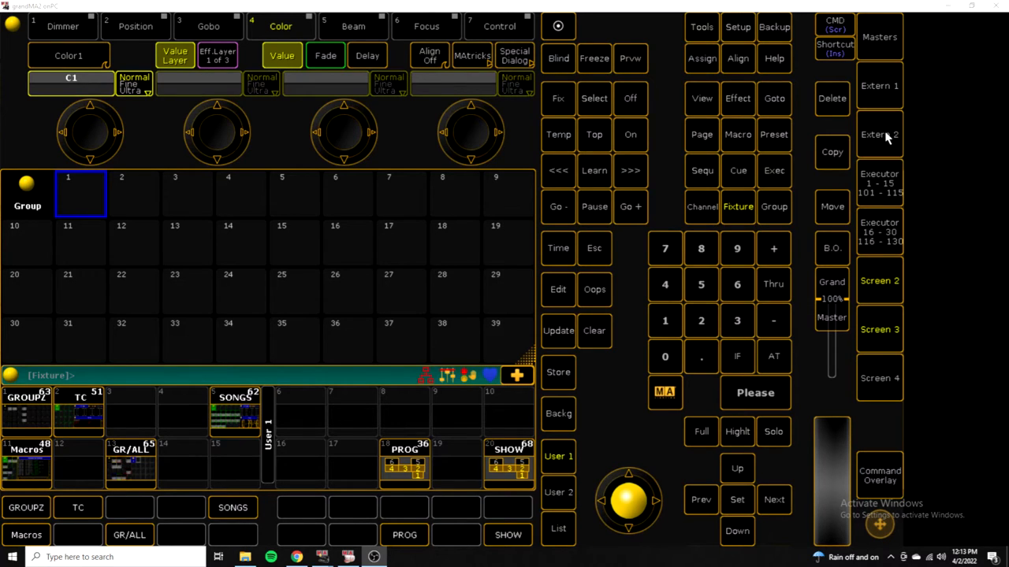
pyautogui.moveTo(645, 460)
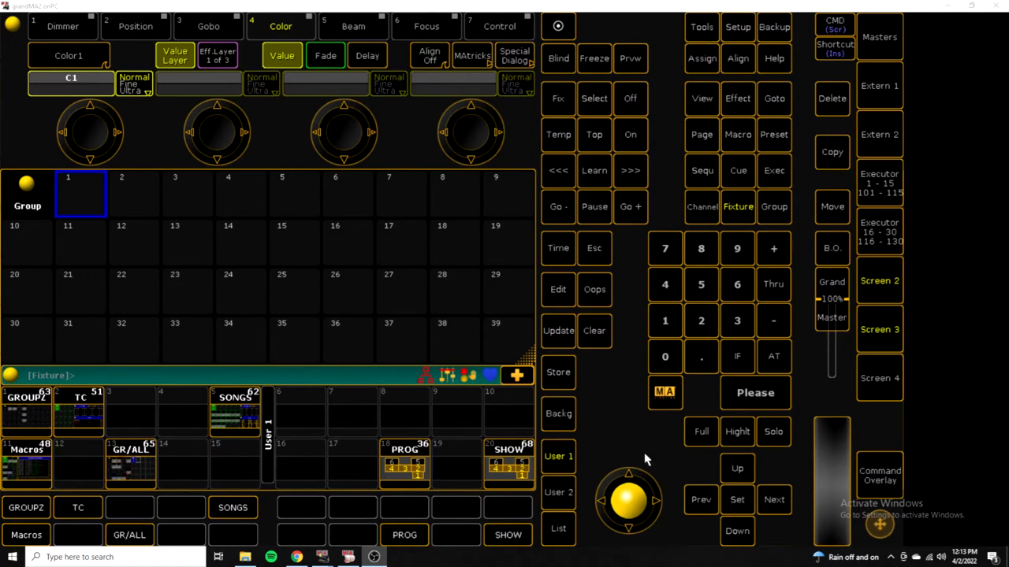
pyautogui.moveTo(253, 426)
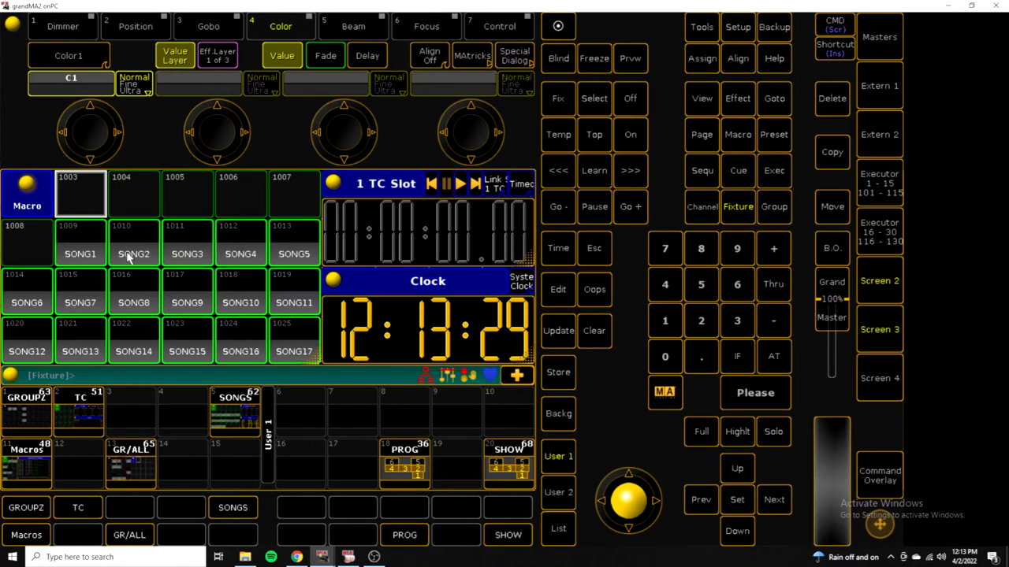
# - Open macro 1010 SONG2 in the Edit Macro window to reveal its eleven command lines
pyautogui.doubleClick(132, 254)
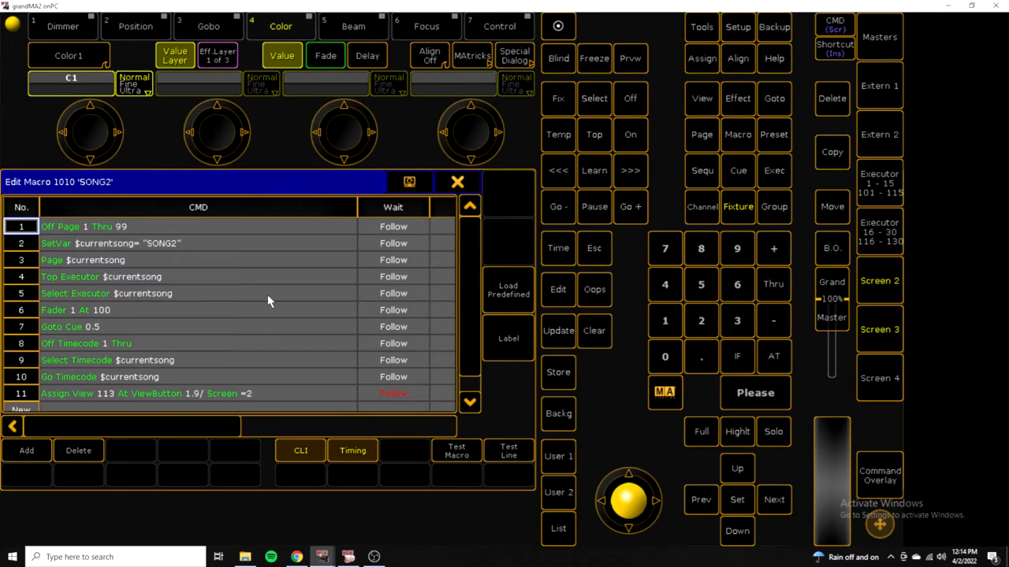
pyautogui.moveTo(443, 175)
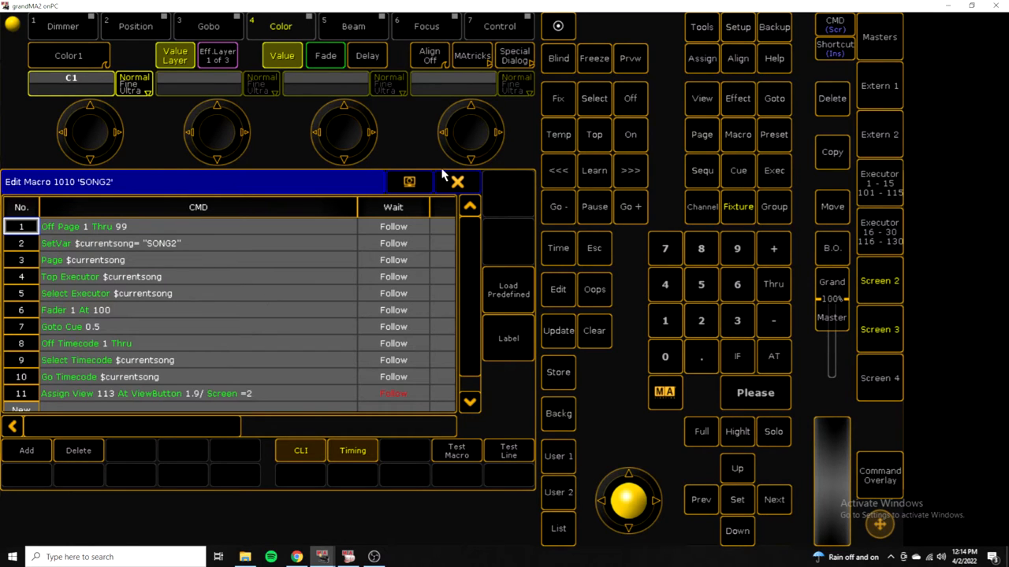
# - Close the SONG2 macro editor, returning to the Executor 1–15 fader page with SONG1
pyautogui.click(457, 183)
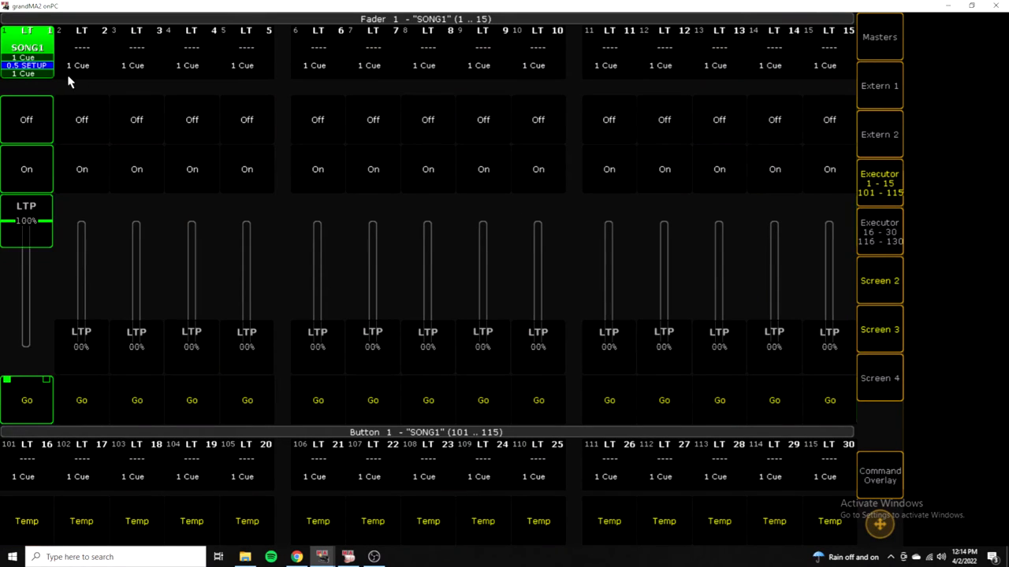
pyautogui.moveTo(17, 287)
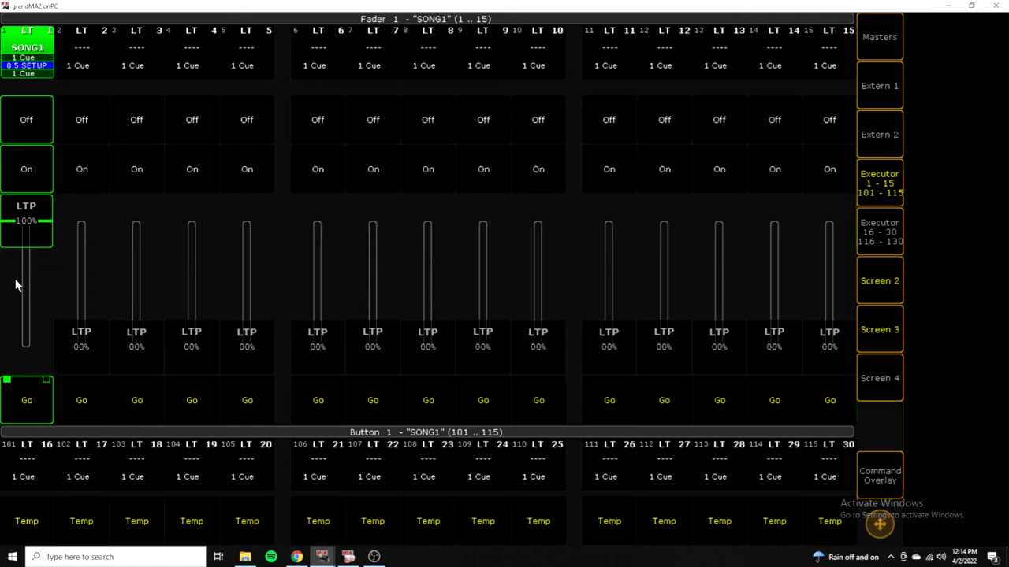
pyautogui.moveTo(35, 85)
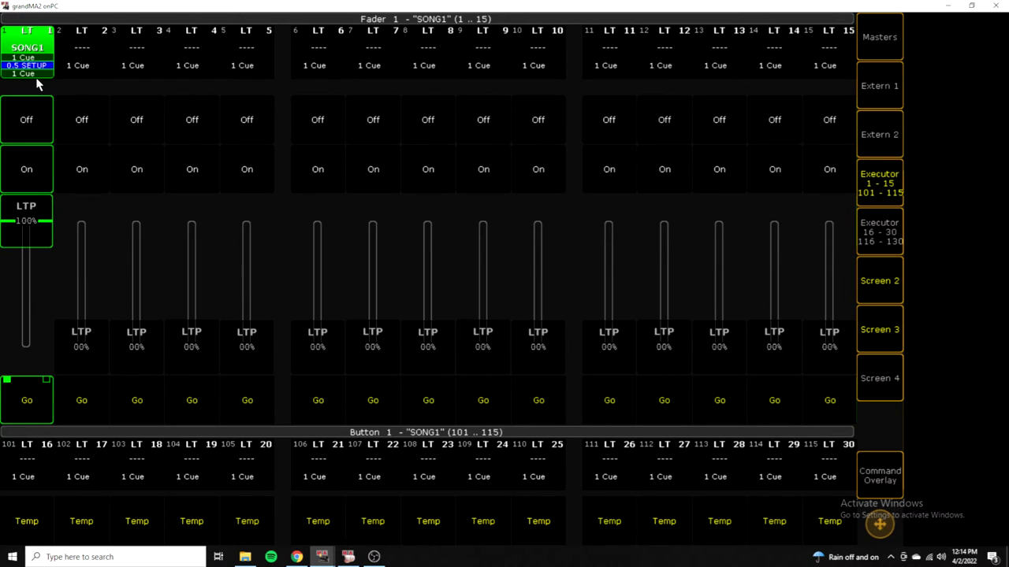
pyautogui.moveTo(780, 151)
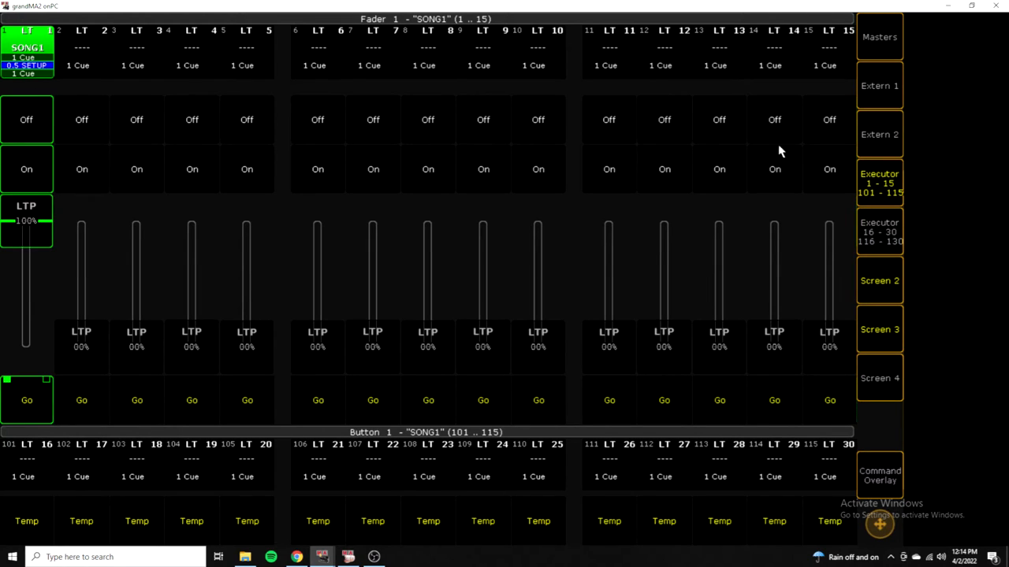
pyautogui.moveTo(882, 321)
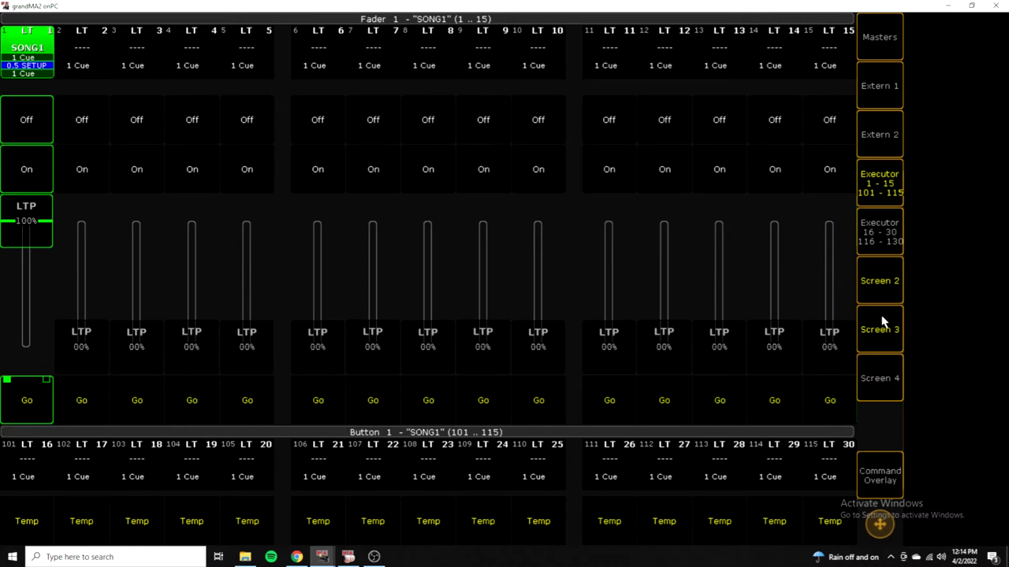
# - Show the sequence pool alongside the SONG1 to SONG20 executors on Screen 1
pyautogui.click(880, 329)
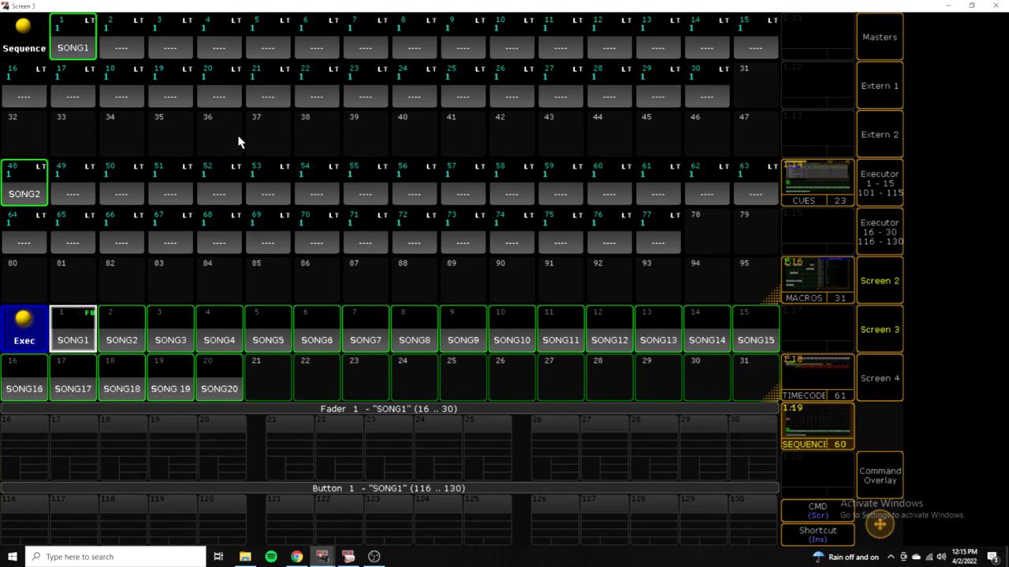
pyautogui.moveTo(480, 118)
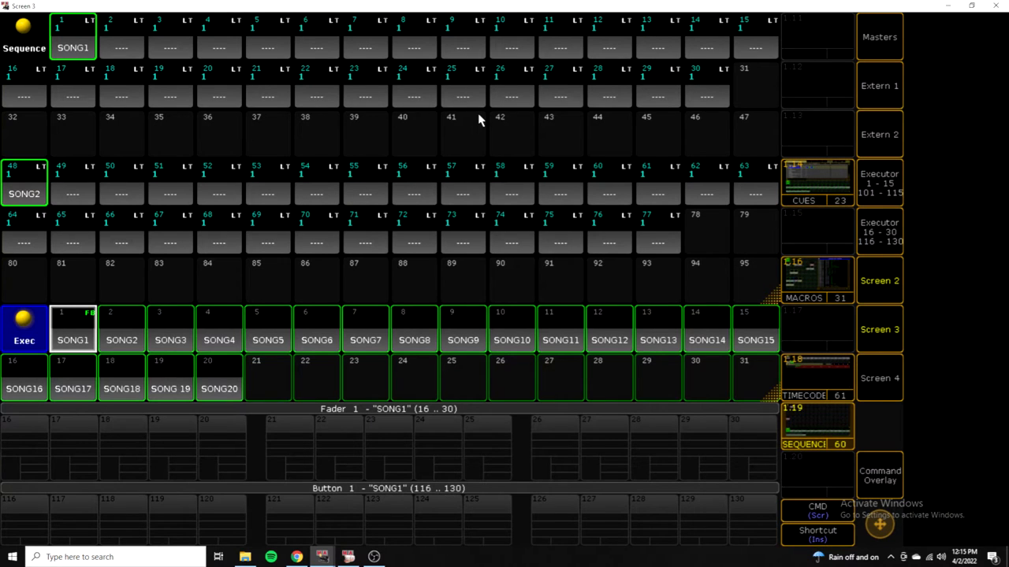
pyautogui.moveTo(48, 50)
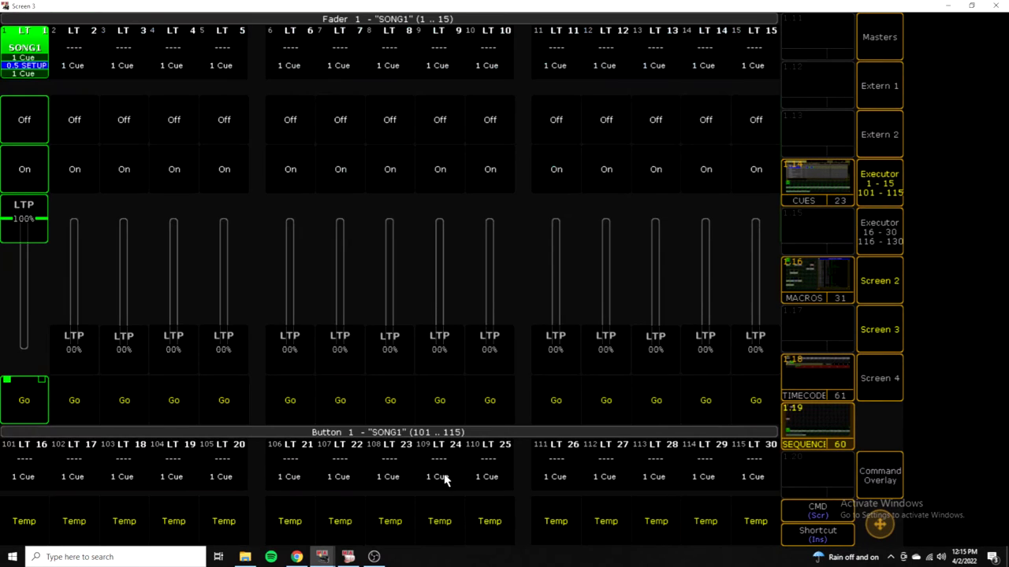
pyautogui.moveTo(541, 369)
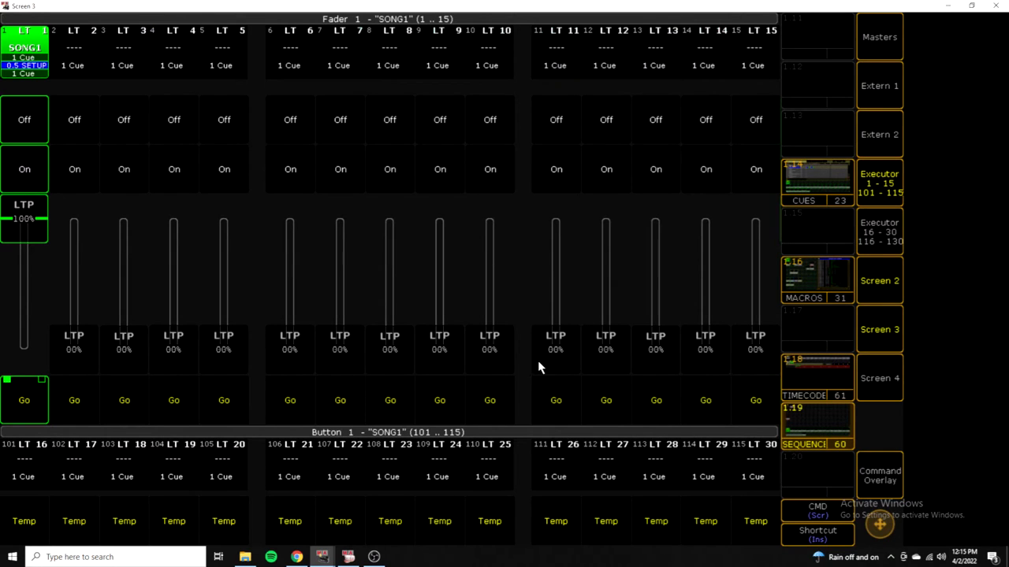
pyautogui.moveTo(817, 198)
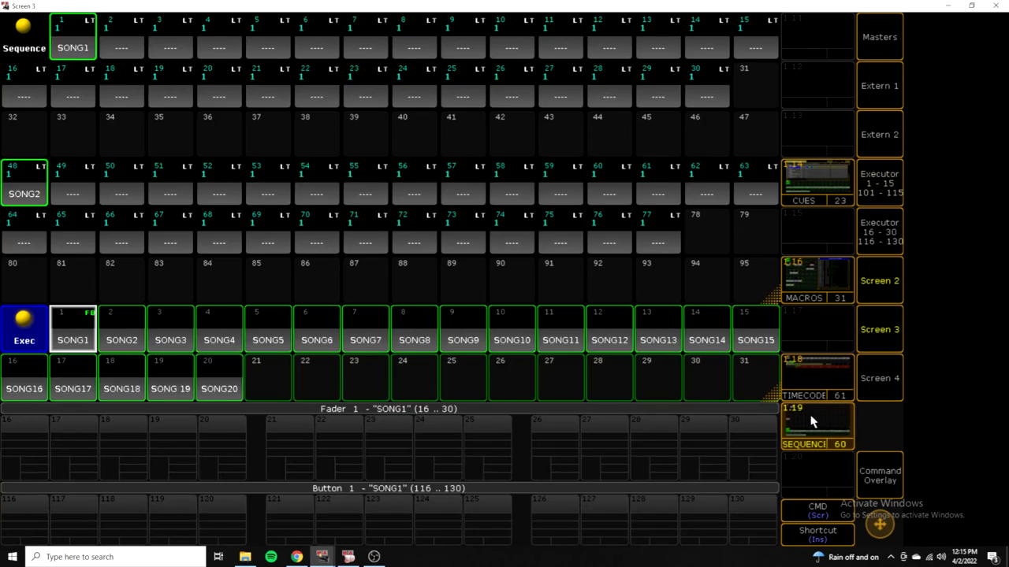
pyautogui.moveTo(111, 150)
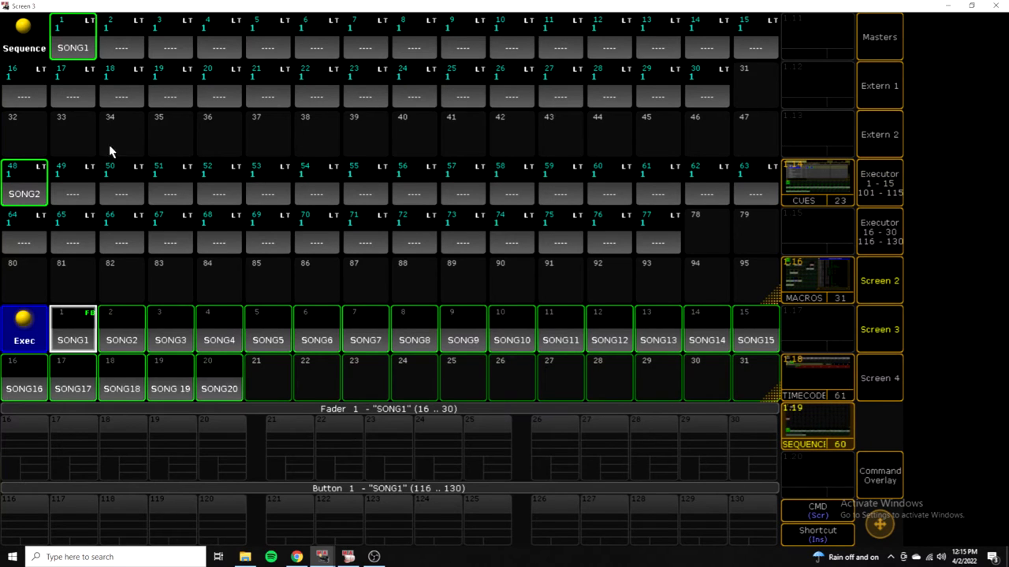
pyautogui.moveTo(454, 148)
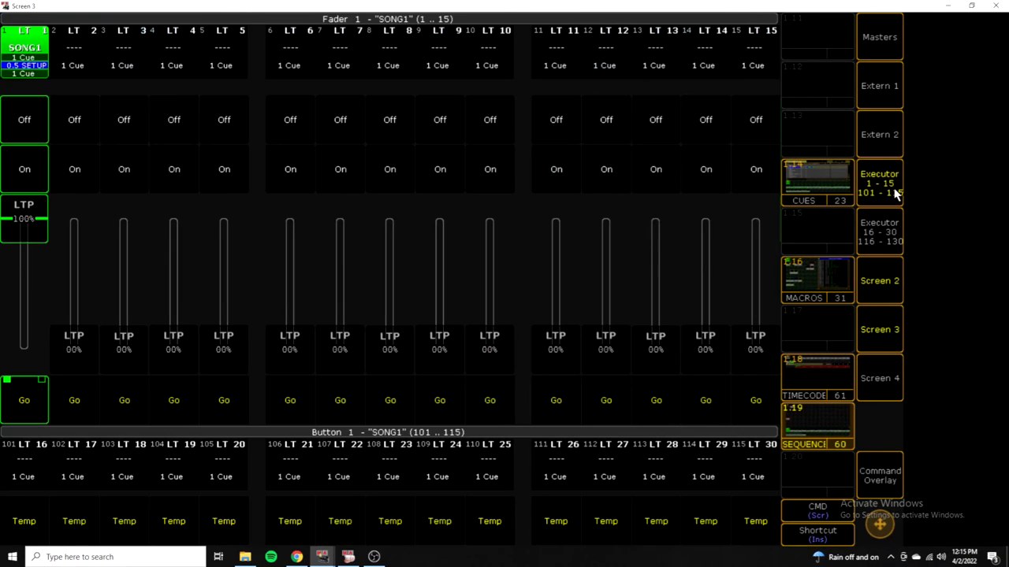
pyautogui.moveTo(778, 501)
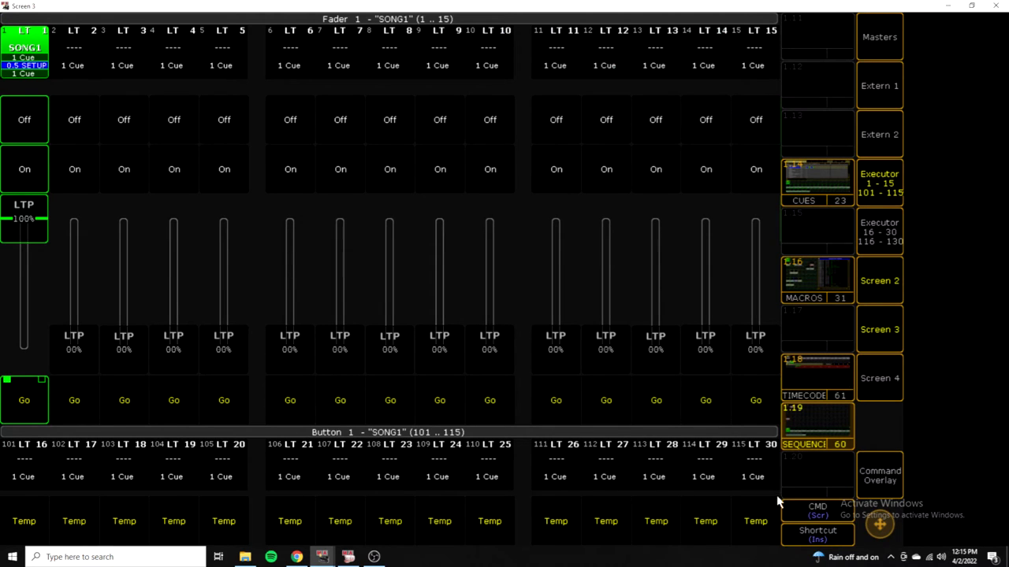
pyautogui.moveTo(249, 208)
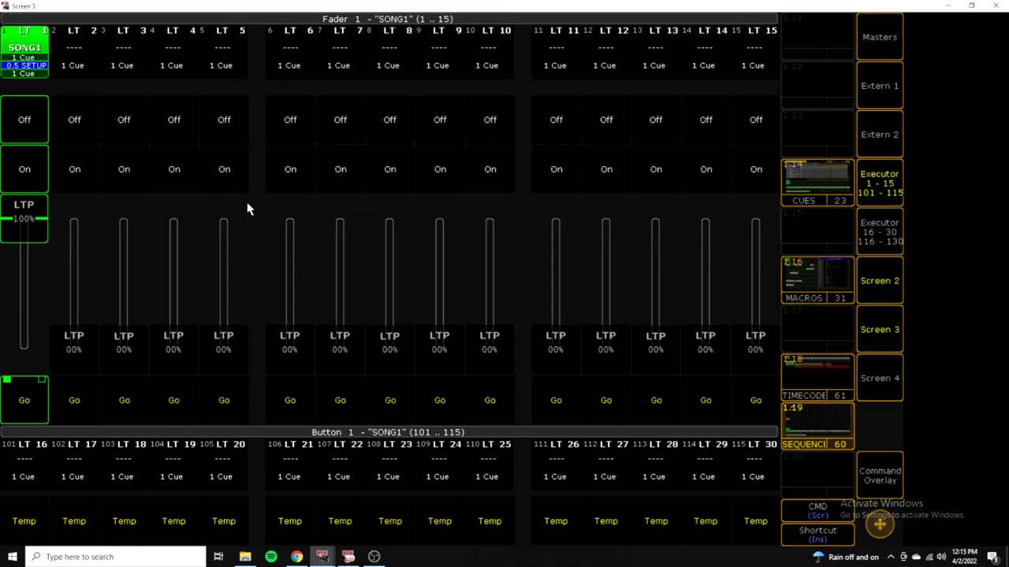
pyautogui.moveTo(832, 387)
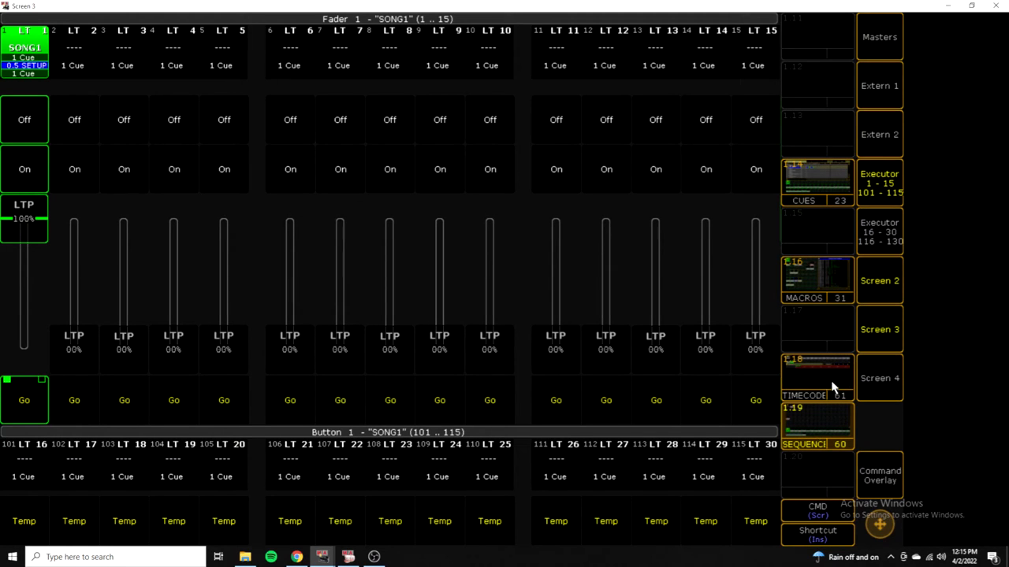
# - Show the Timecode pool of SONG1 to SONG20 shows with the SONG1 timeline open
pyautogui.click(816, 377)
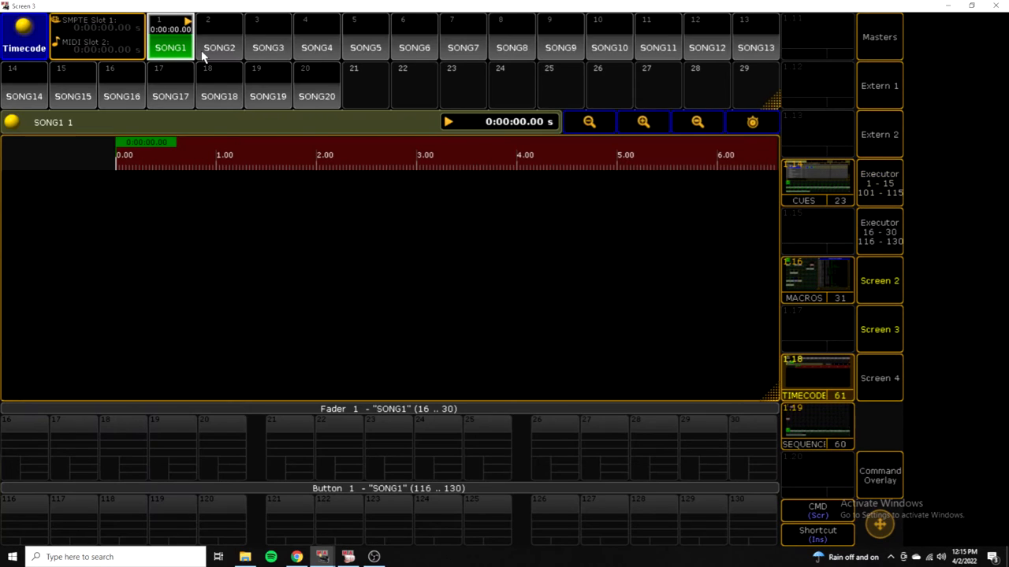
pyautogui.moveTo(227, 70)
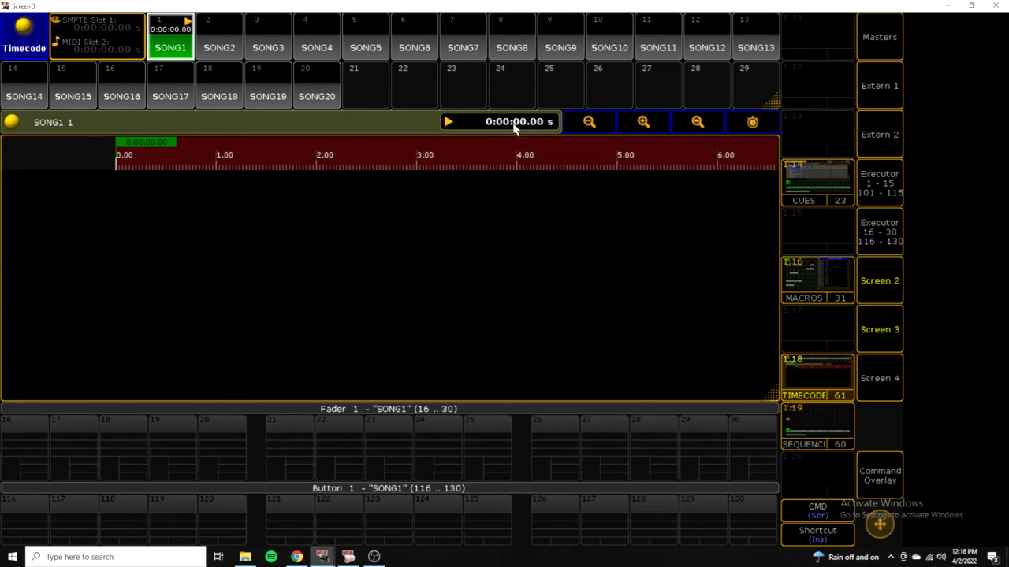
pyautogui.moveTo(334, 123)
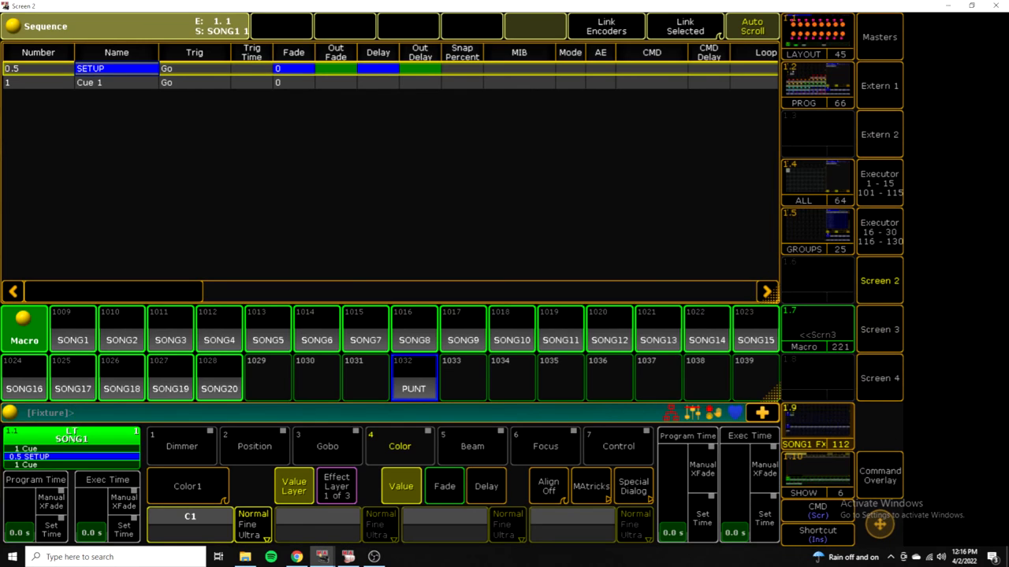
pyautogui.moveTo(804, 422)
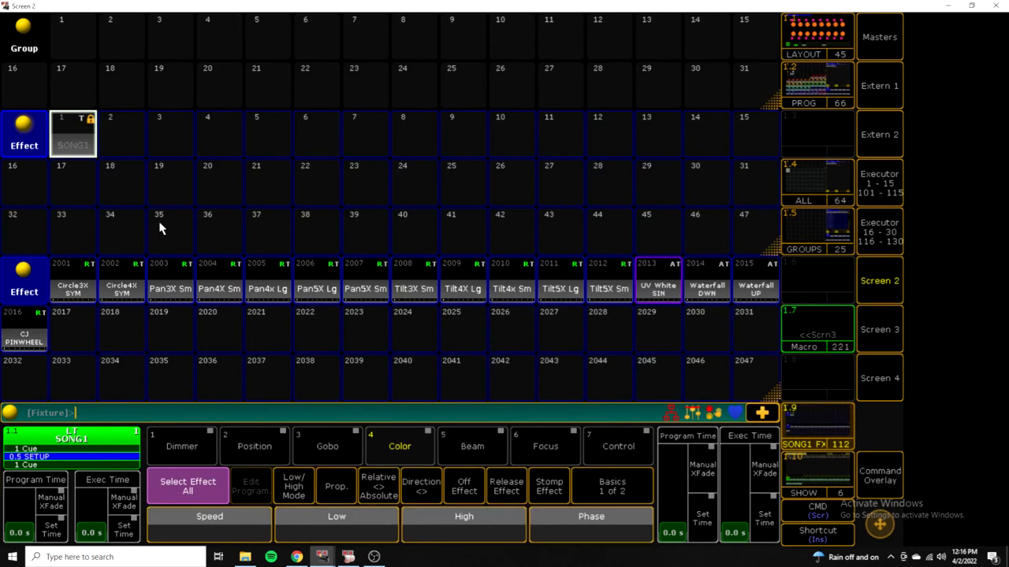
pyautogui.moveTo(443, 440)
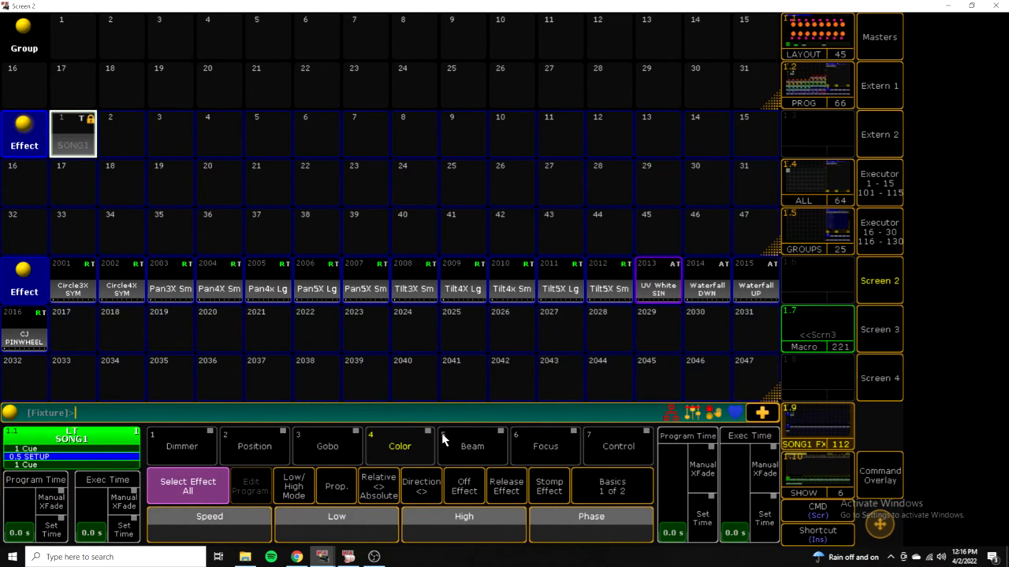
pyautogui.moveTo(416, 380)
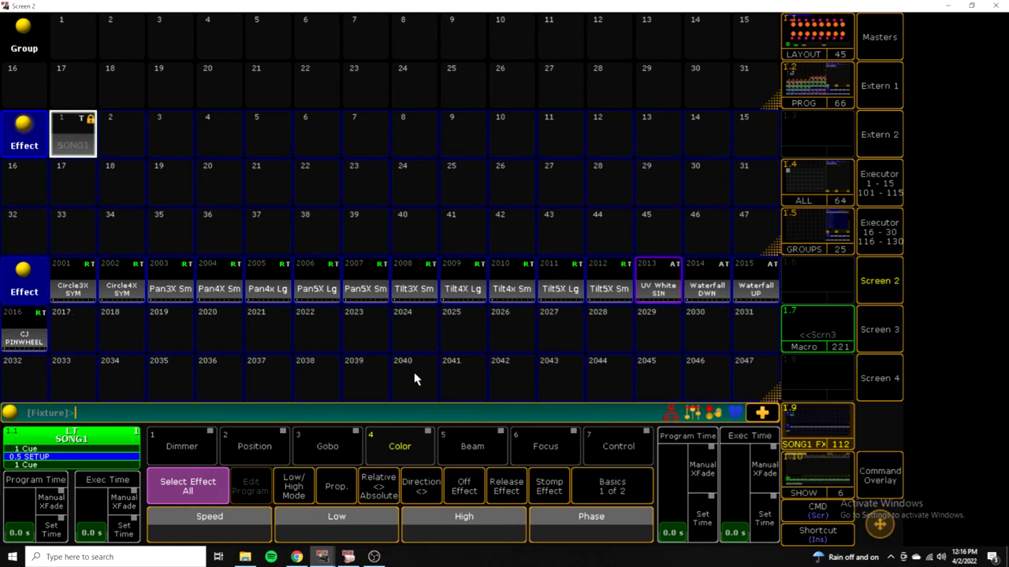
pyautogui.moveTo(240, 310)
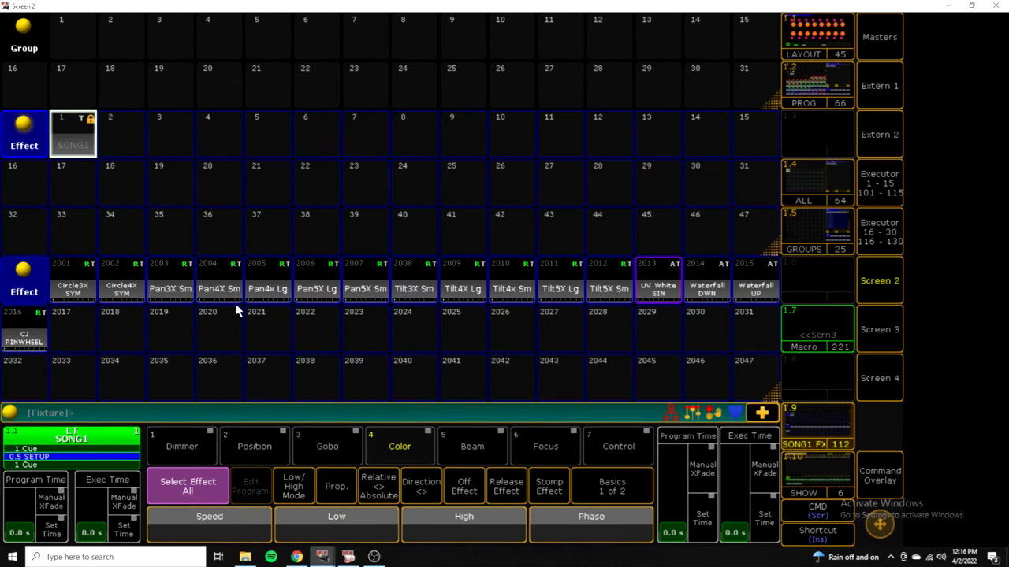
pyautogui.moveTo(465, 329)
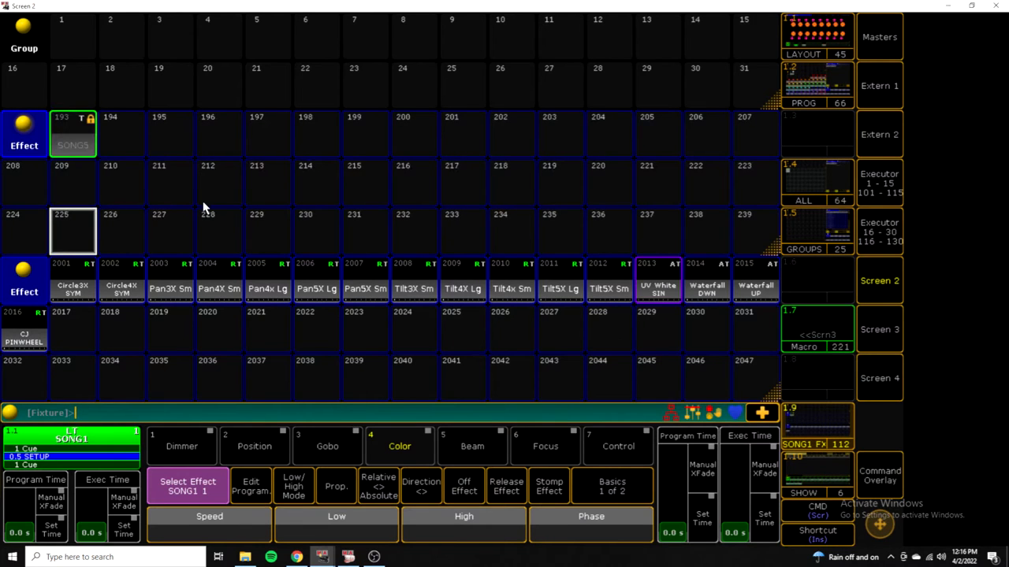
pyautogui.moveTo(3, 55)
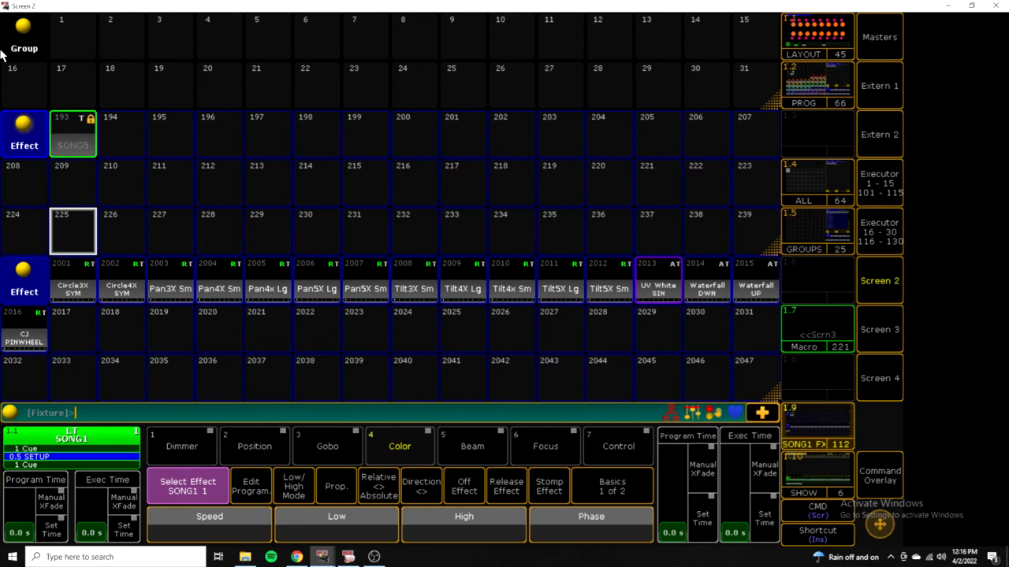
pyautogui.moveTo(391, 173)
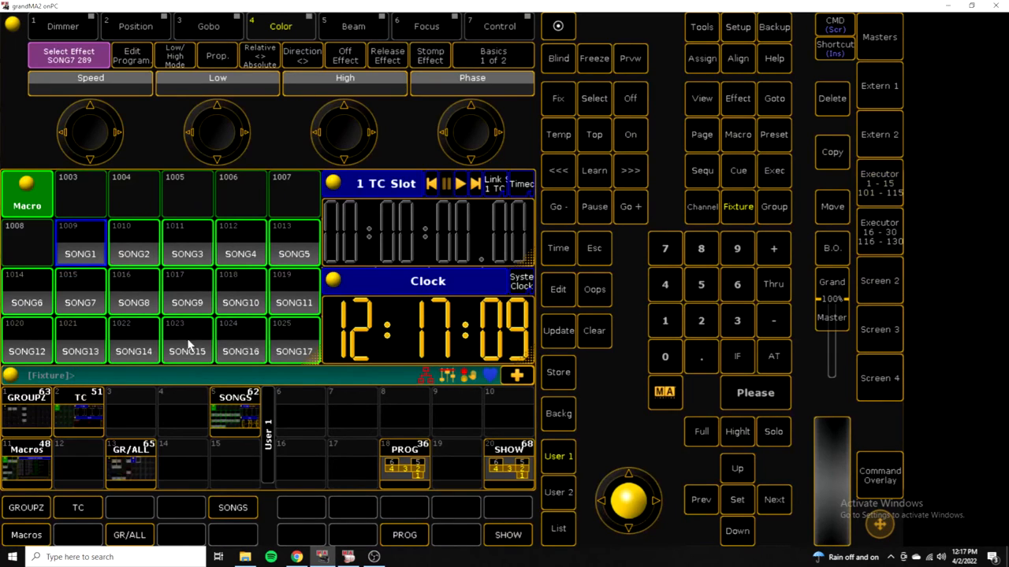
# - Show Screen 2's Effect pool with the per-song SONG effects
pyautogui.click(879, 281)
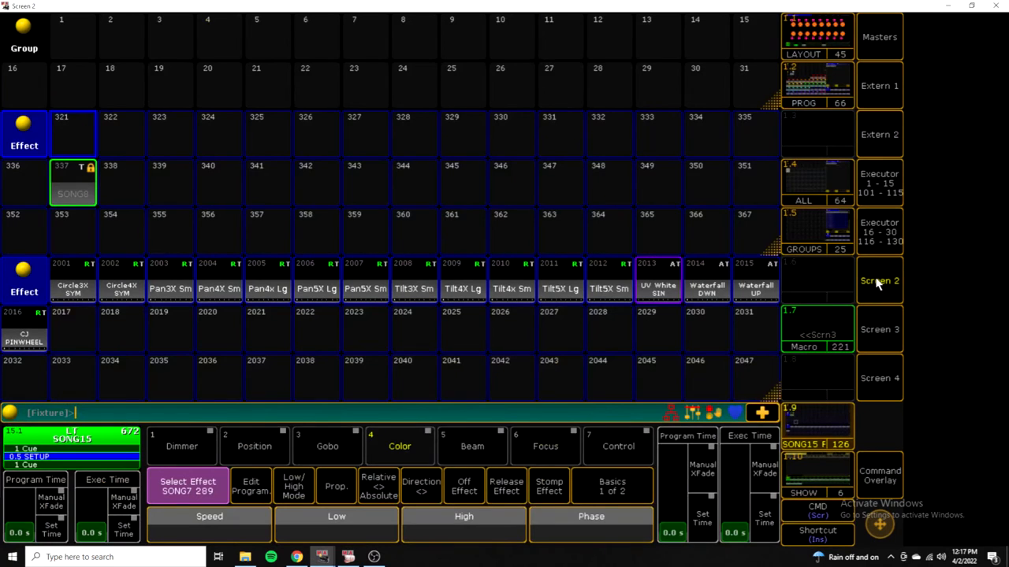
pyautogui.moveTo(132, 181)
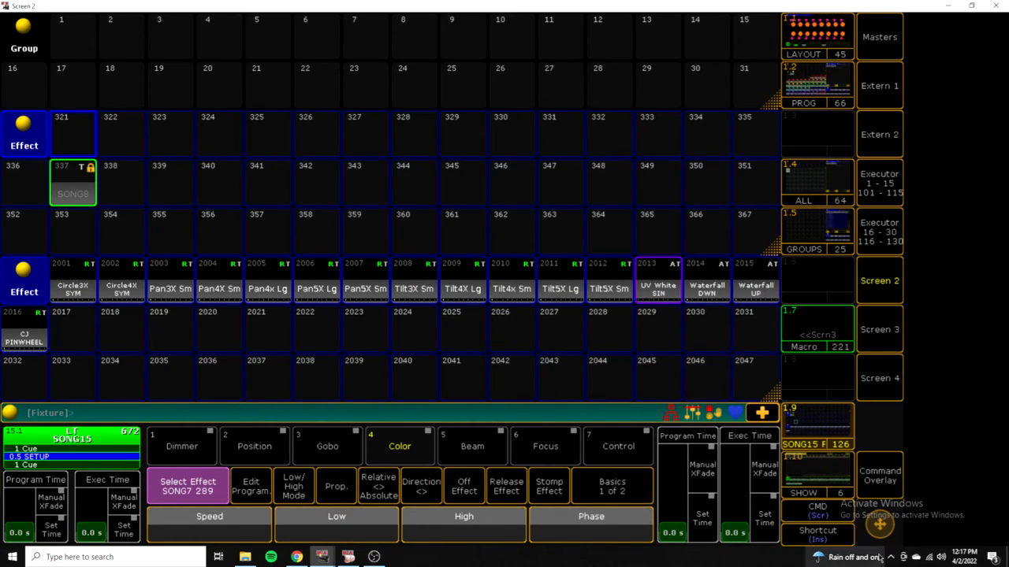
pyautogui.moveTo(791, 454)
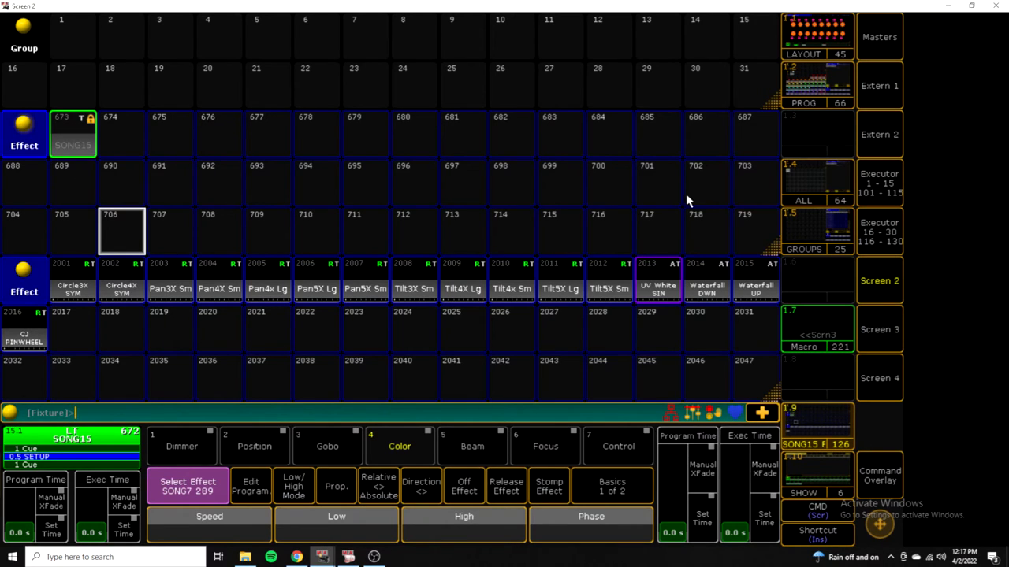
pyautogui.moveTo(438, 192)
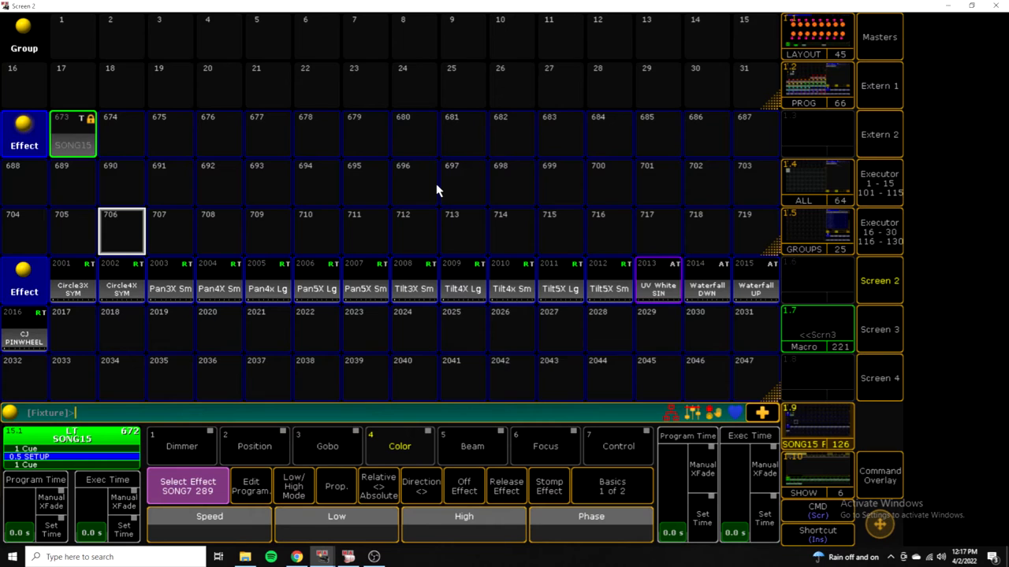
pyautogui.moveTo(876, 268)
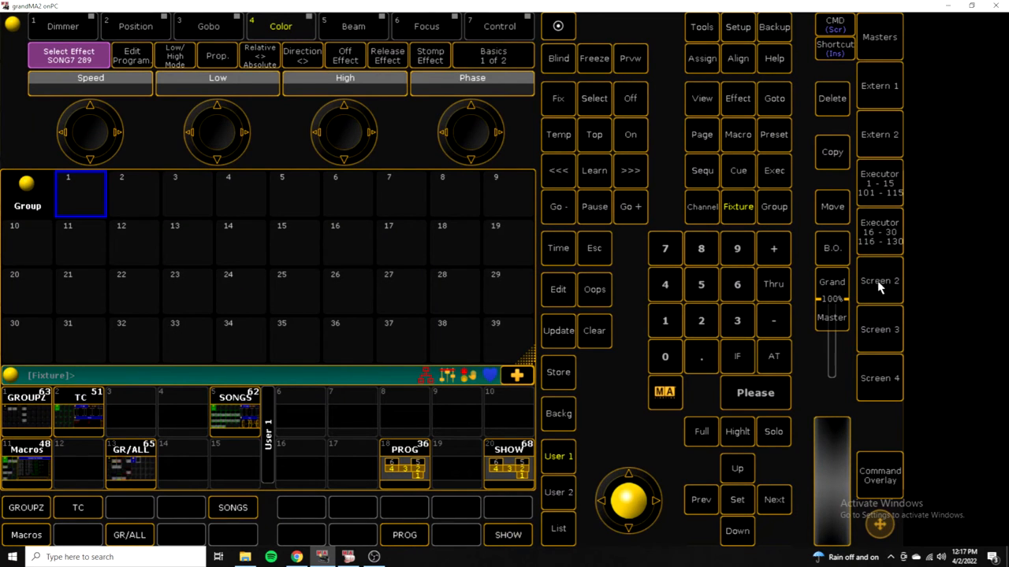
# - Run the SONG1 macro to load its sequence at SETUP, then view macro 1015 SONG7's lines
pyautogui.click(880, 281)
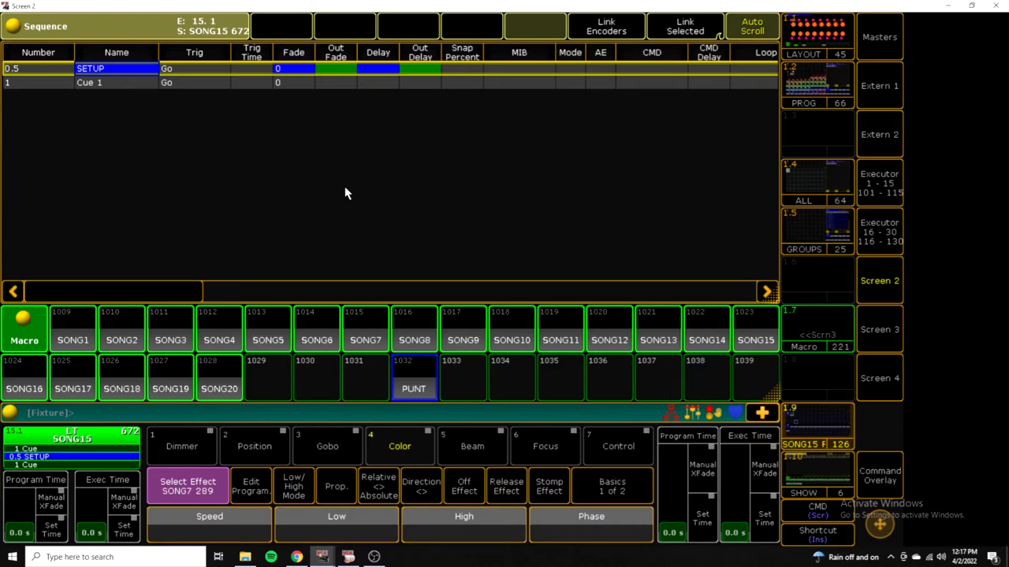
pyautogui.moveTo(79, 350)
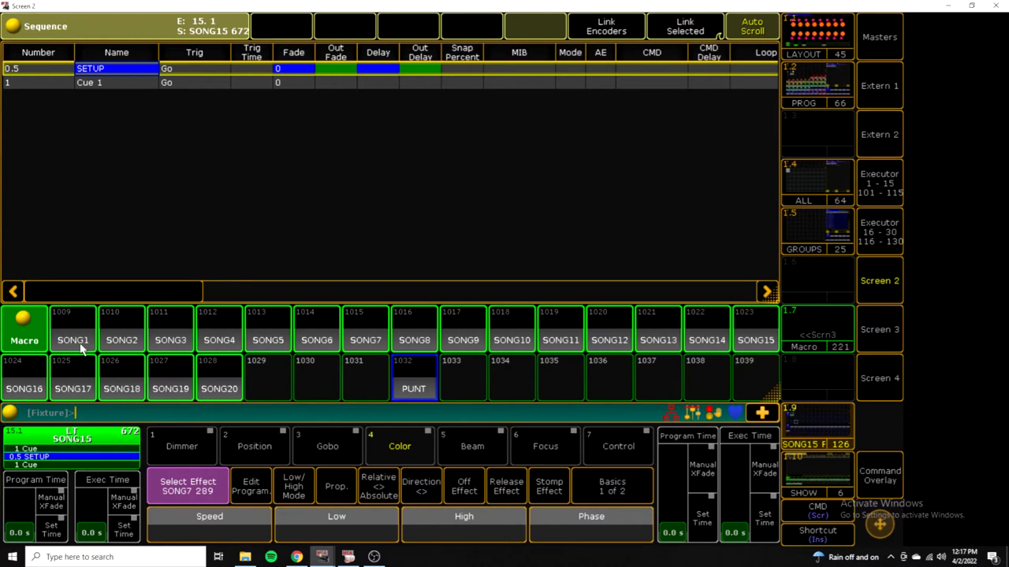
pyautogui.click(73, 330)
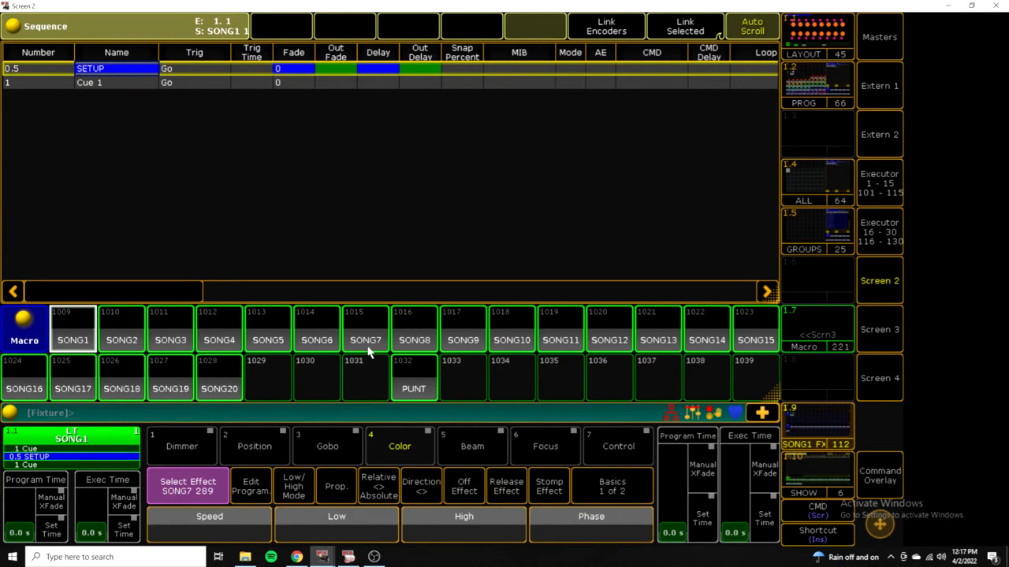
pyautogui.click(170, 326)
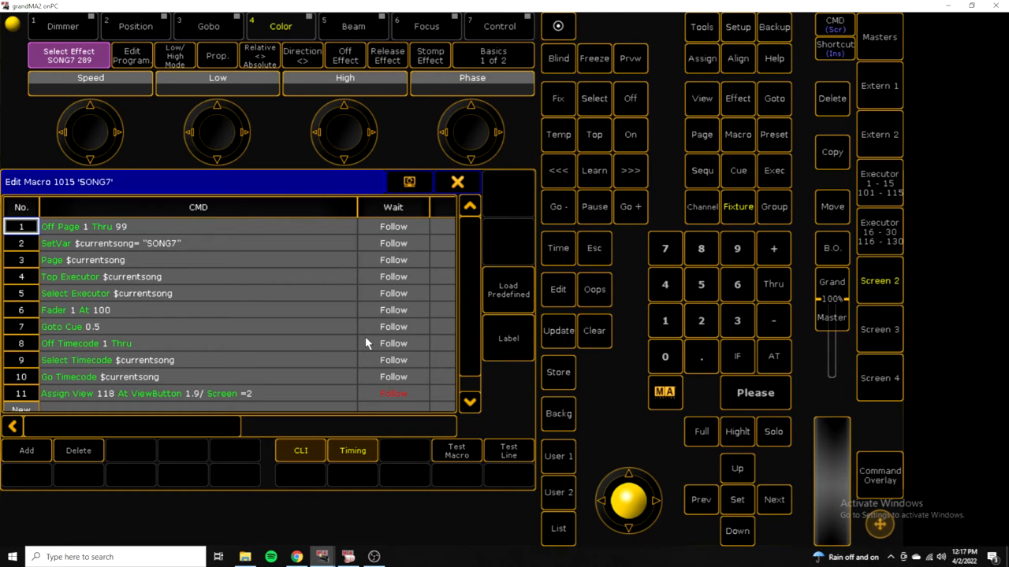
pyautogui.moveTo(366, 371)
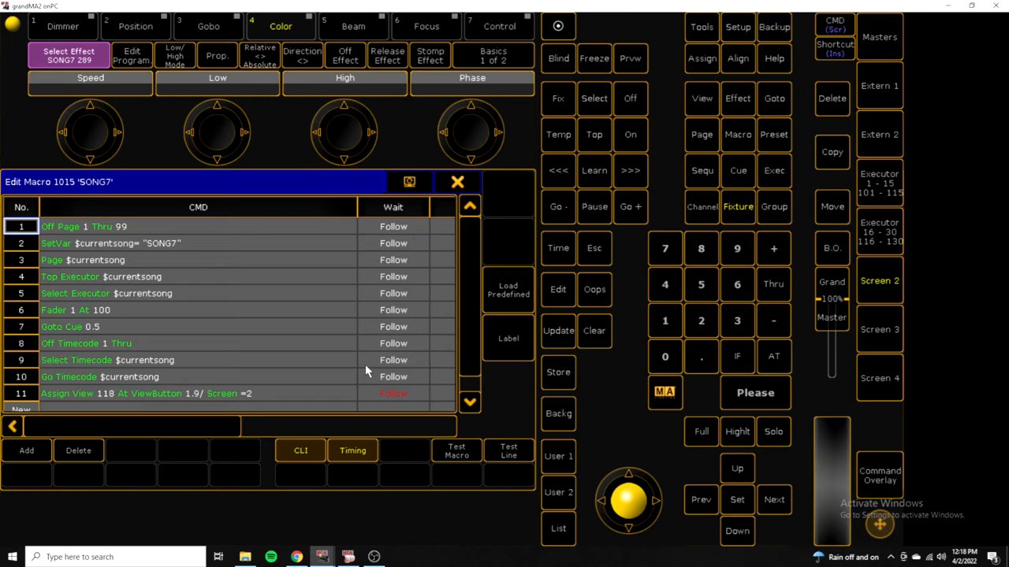
pyautogui.moveTo(444, 200)
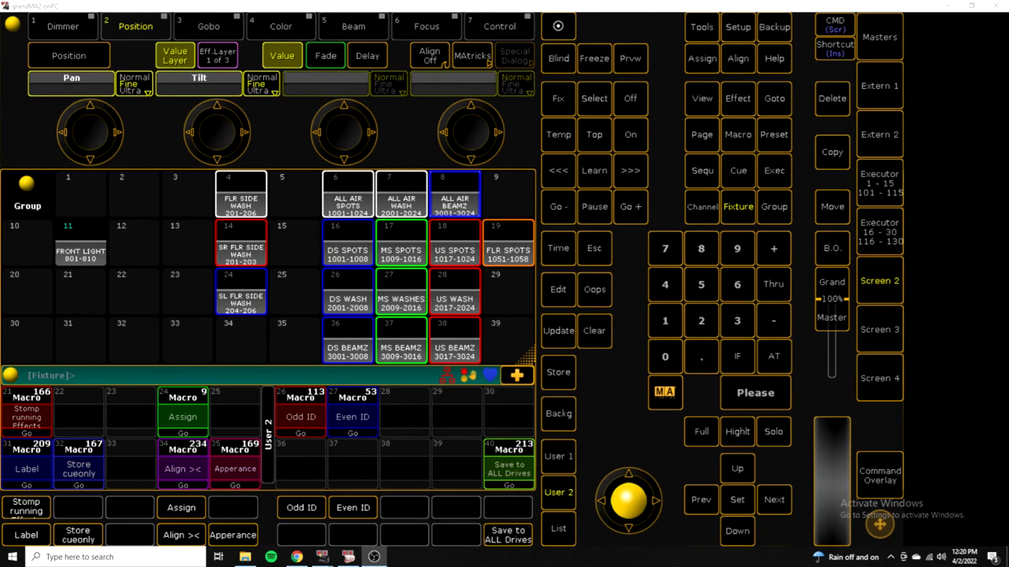
pyautogui.moveTo(898, 221)
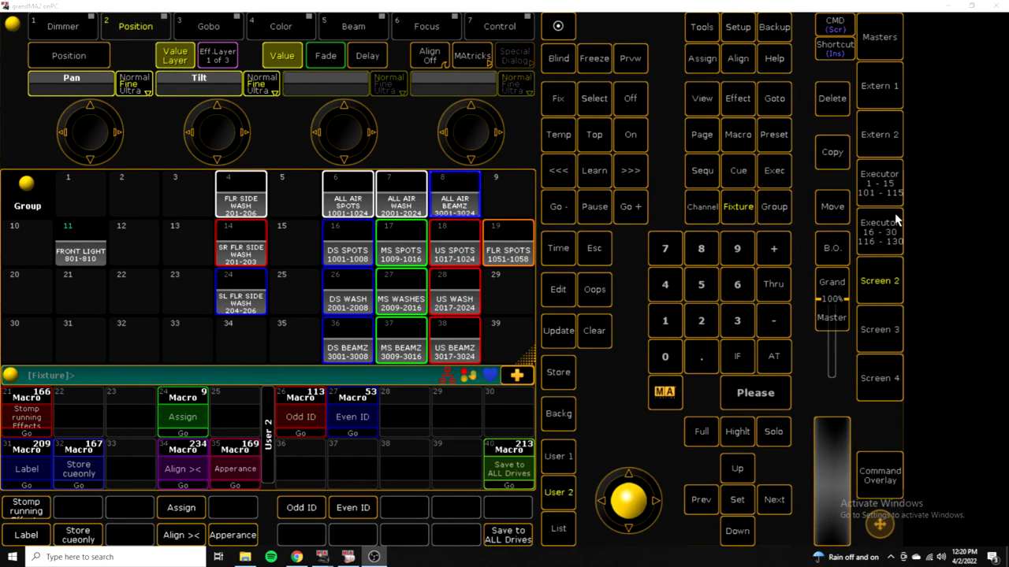
pyautogui.moveTo(593, 501)
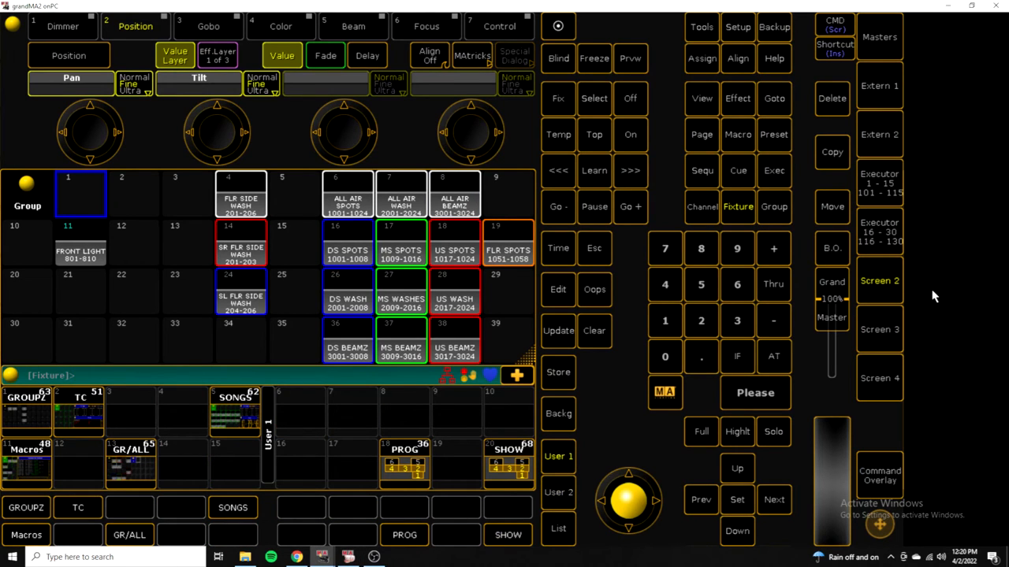
# - Show Screen 2 with the UP_2_U sequence sheet beside the named song Macro pool
pyautogui.click(879, 280)
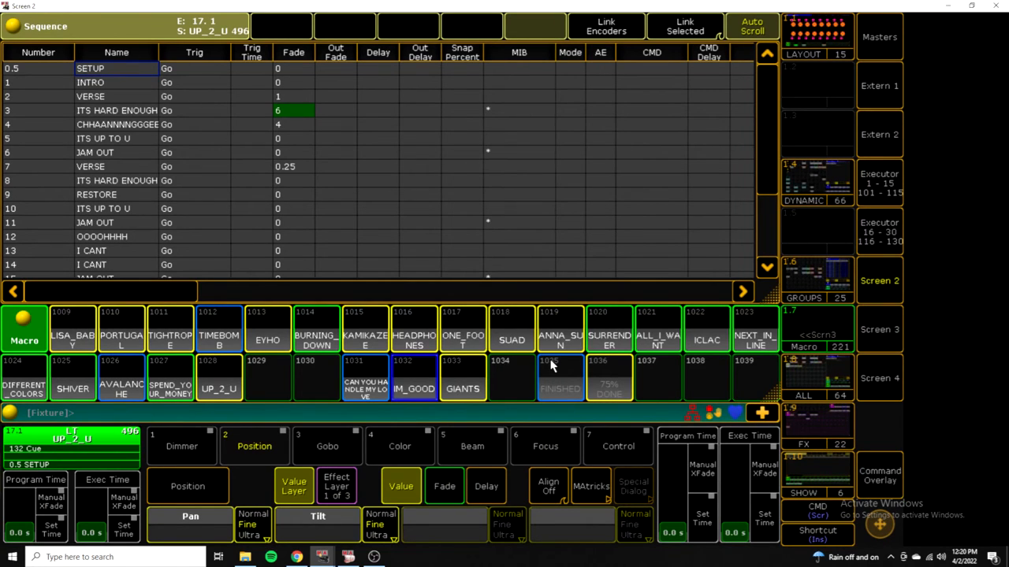
pyautogui.moveTo(479, 425)
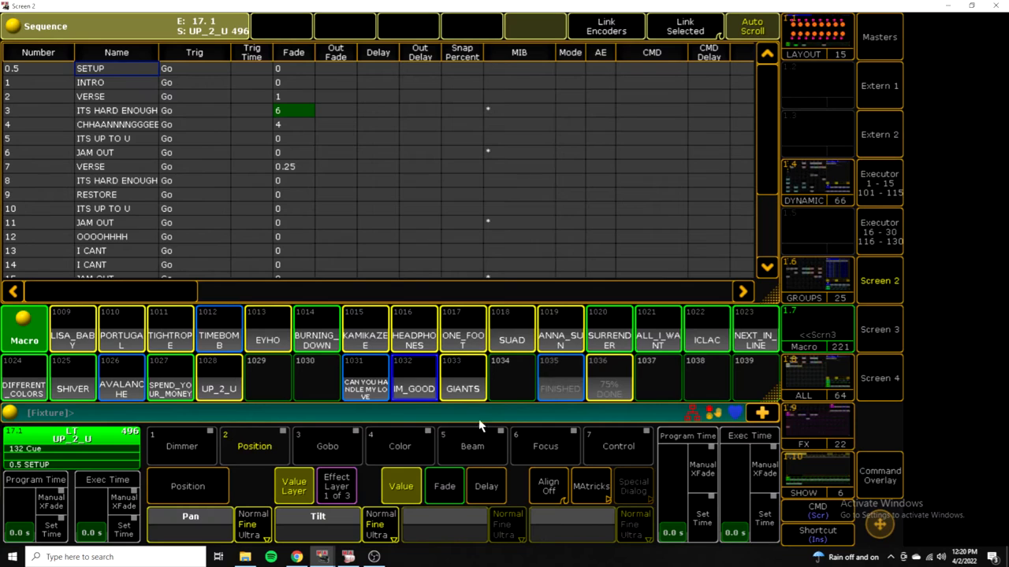
pyautogui.moveTo(101, 356)
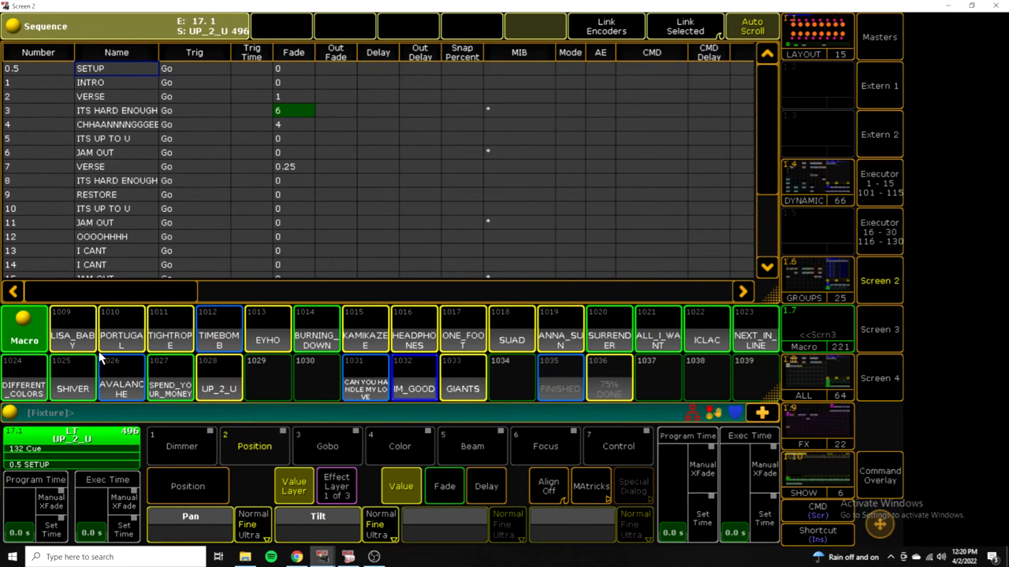
pyautogui.moveTo(95, 350)
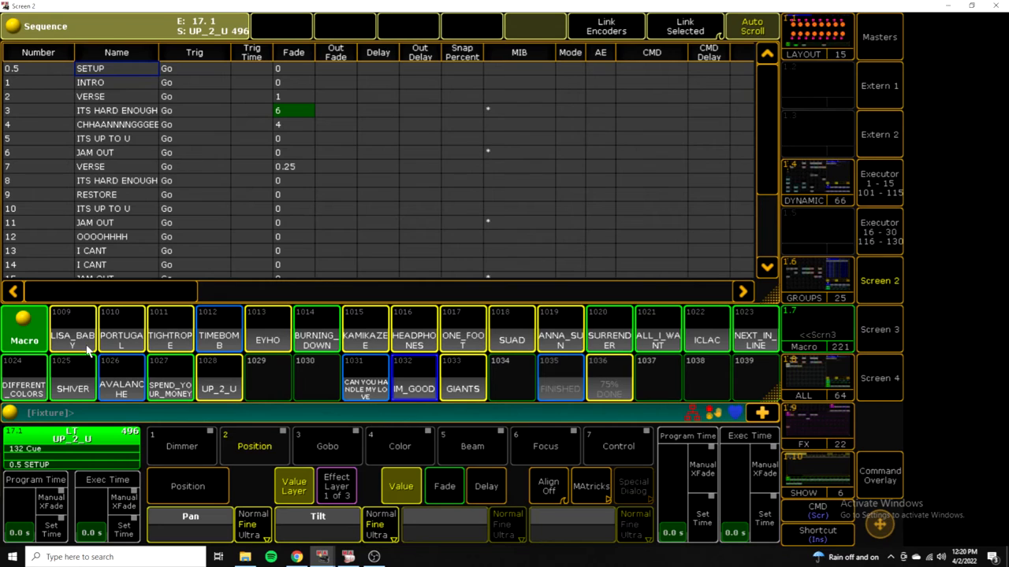
# - Run the LISA_BABY then HEADPHONES macros, loading the HEADPHONES sequence at its SETUP cue
pyautogui.click(73, 329)
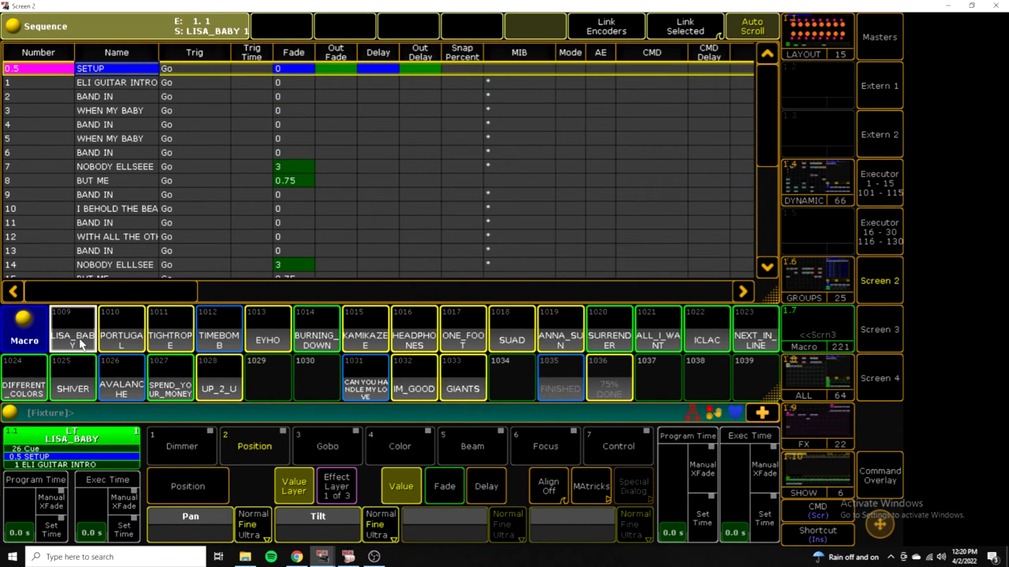
pyautogui.moveTo(323, 235)
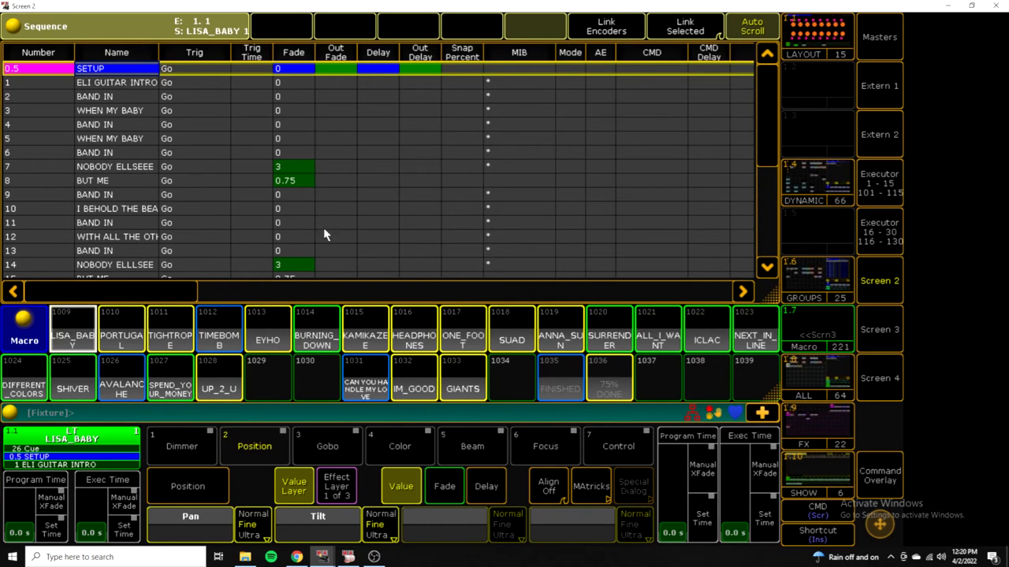
pyautogui.moveTo(227, 350)
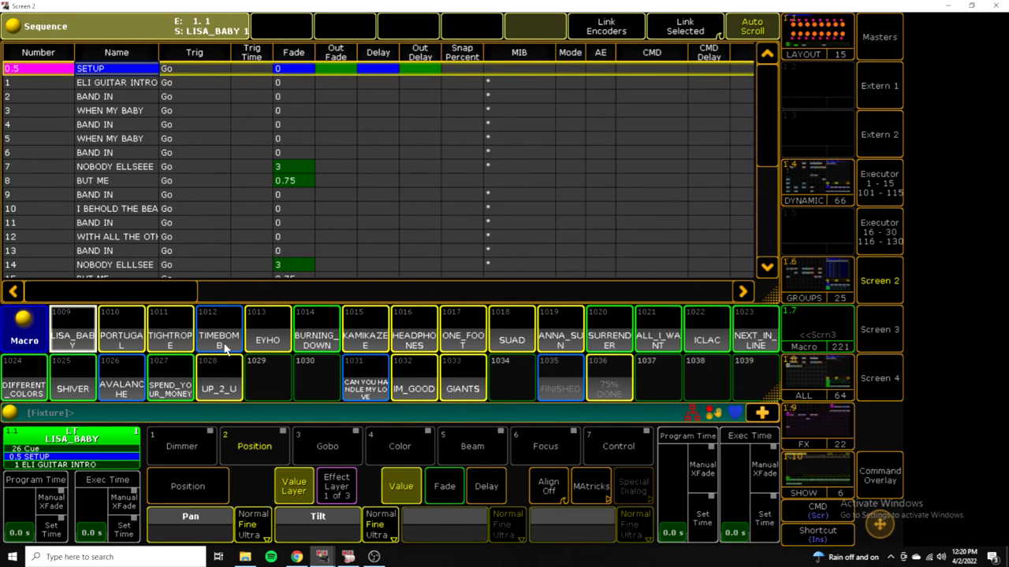
pyautogui.moveTo(410, 347)
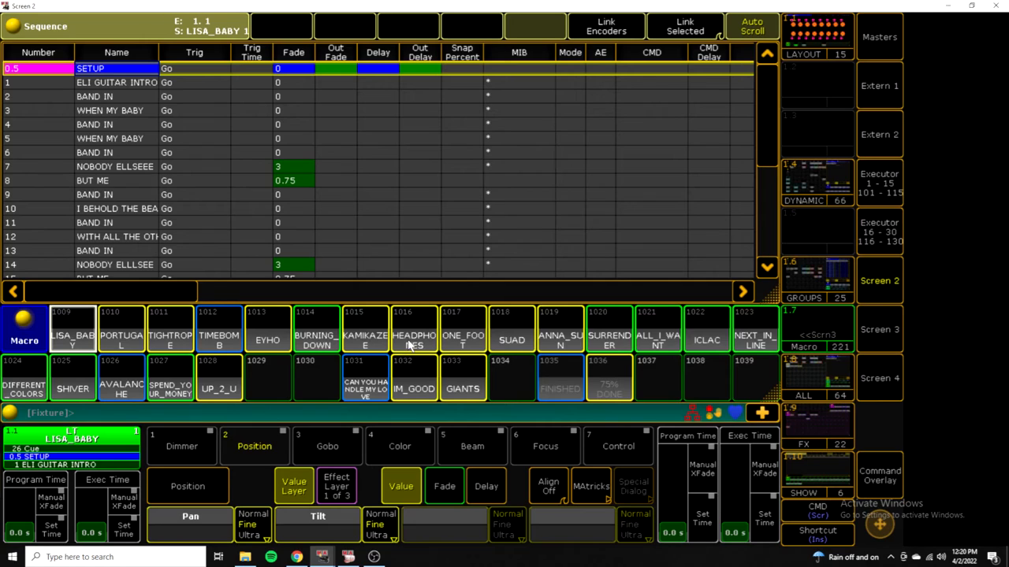
pyautogui.click(413, 330)
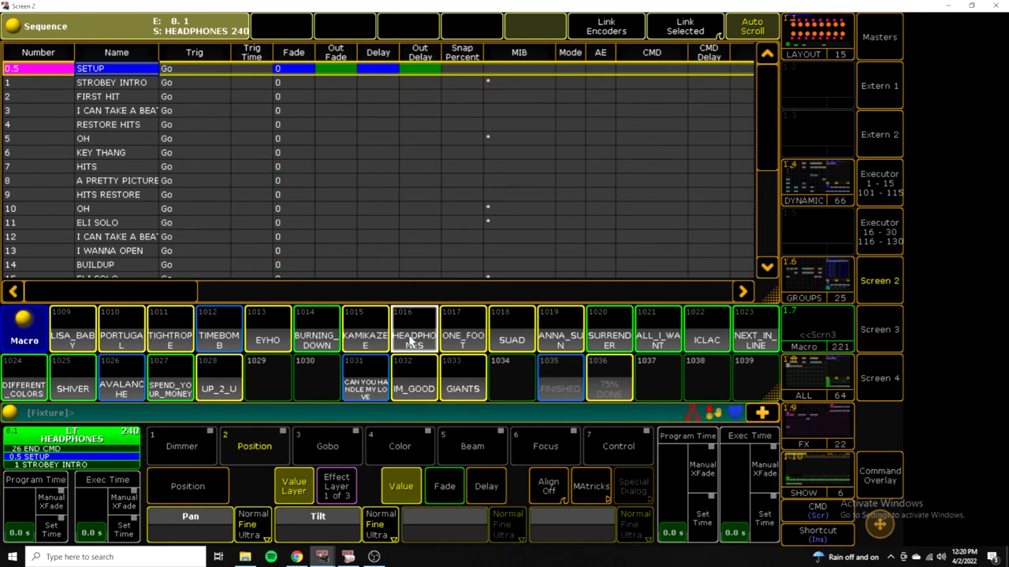
pyautogui.moveTo(551, 404)
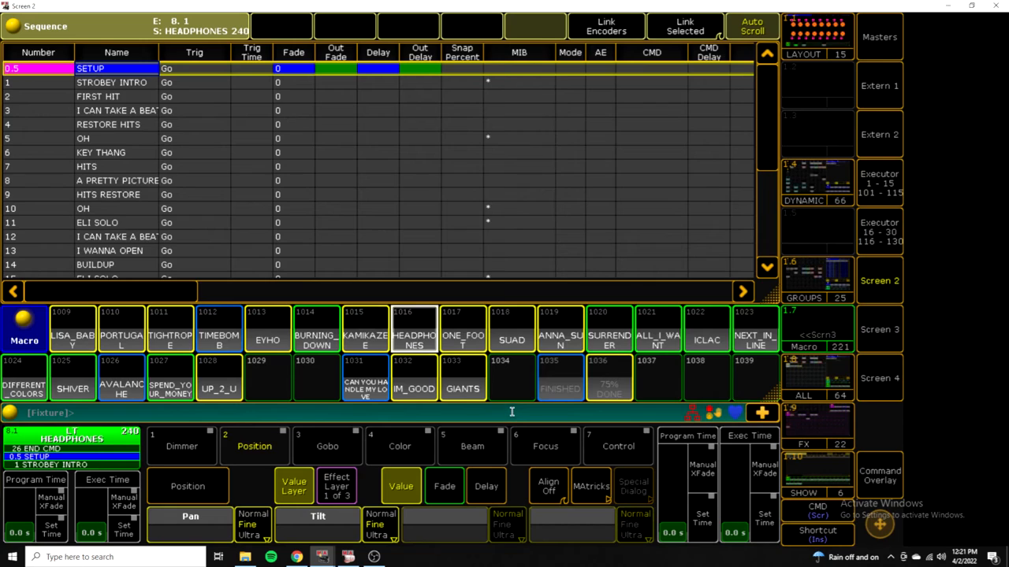
pyautogui.moveTo(482, 369)
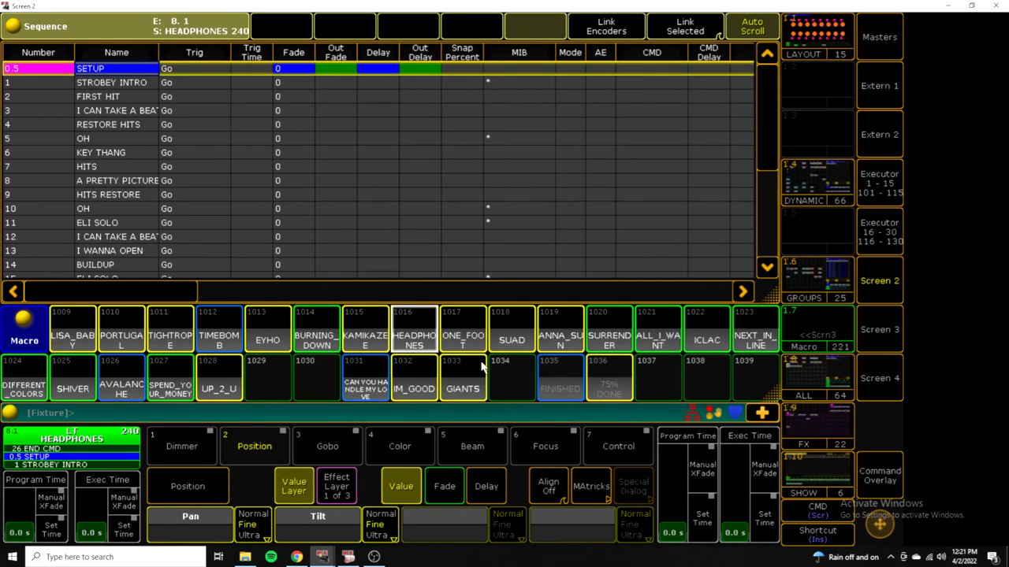
pyautogui.moveTo(511, 410)
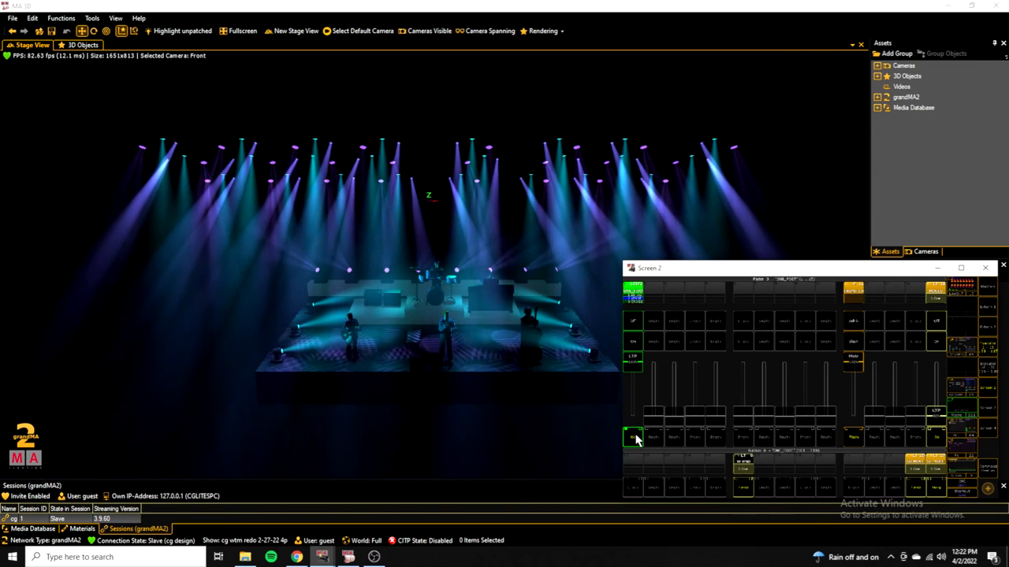
# - Run a song macro from the console window so the MA 3D stage beams go dark
pyautogui.click(633, 439)
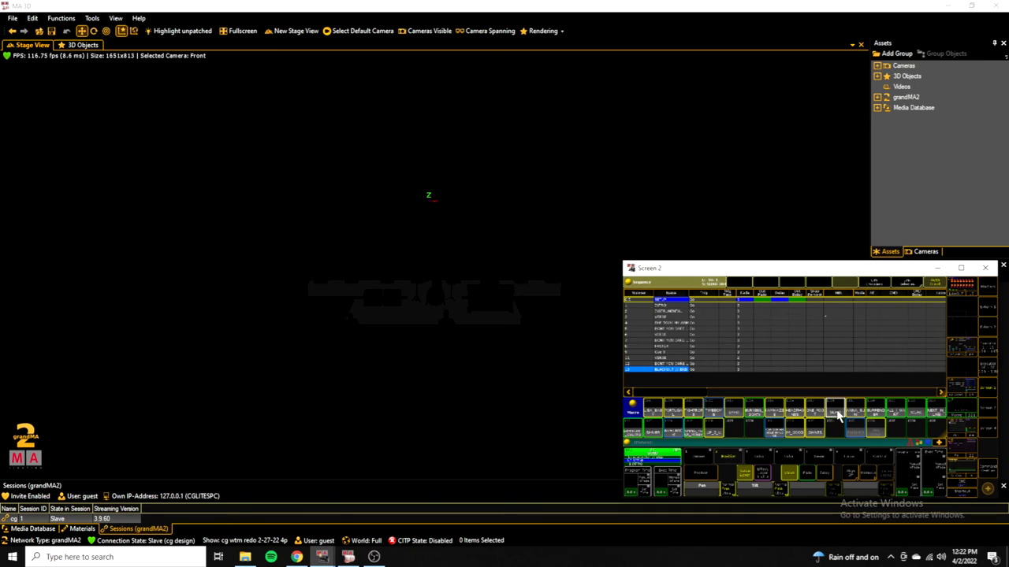
pyautogui.moveTo(992, 346)
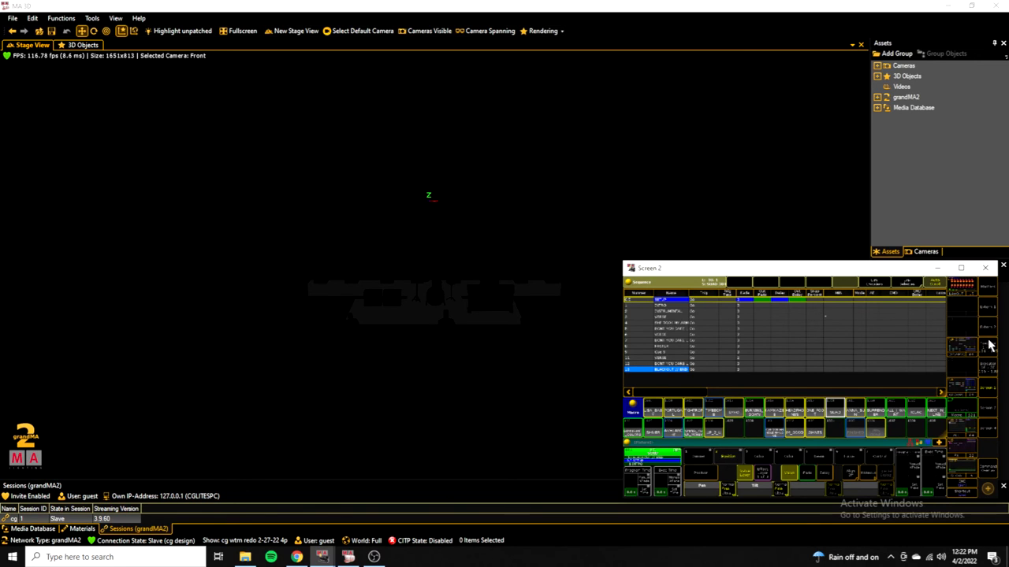
pyautogui.click(633, 439)
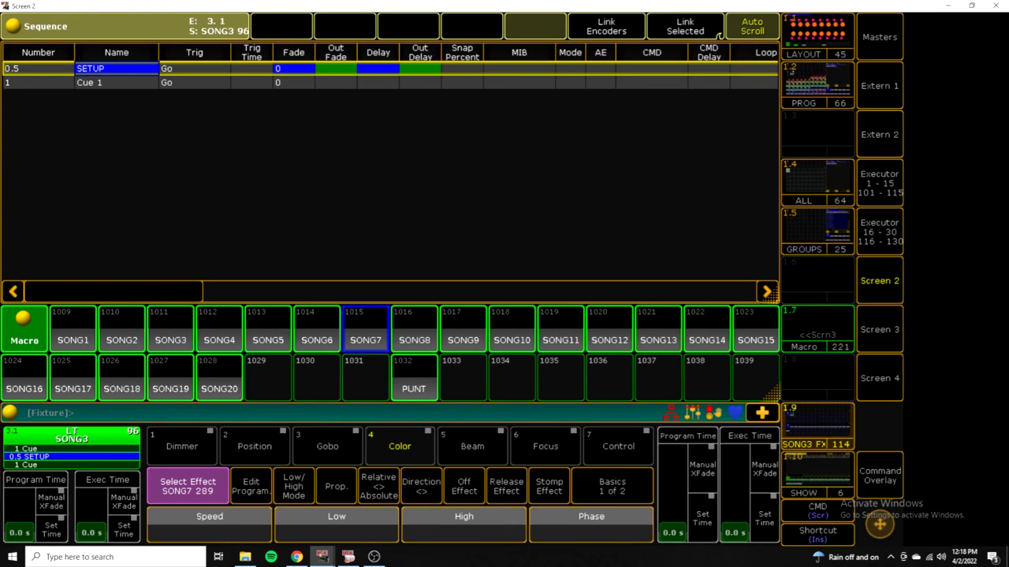
pyautogui.click(76, 413)
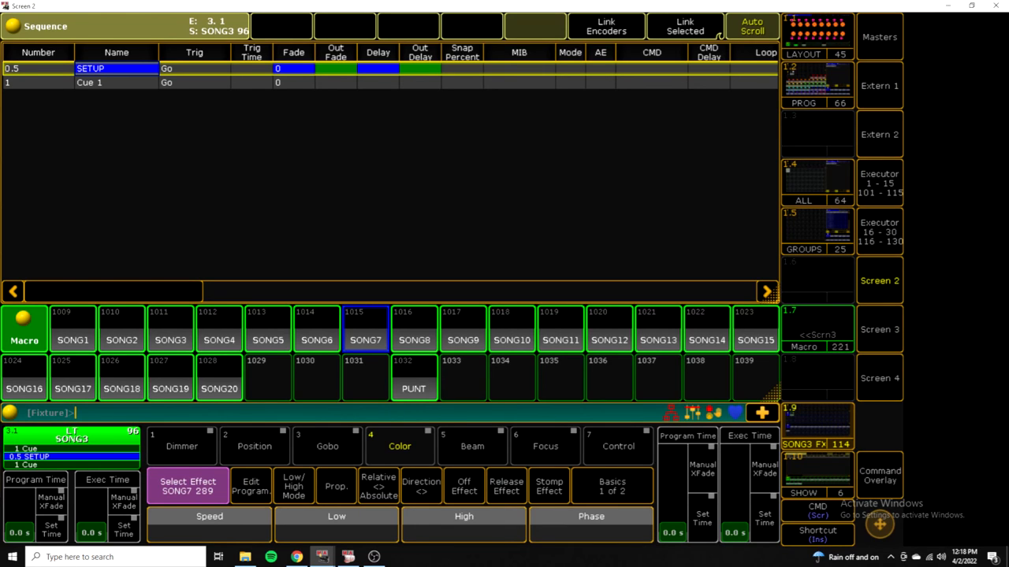